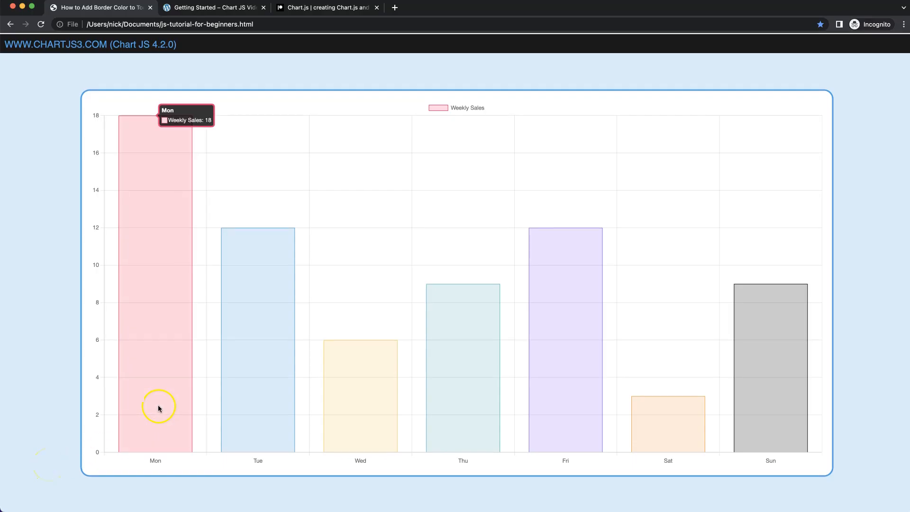
{"action": "mouse_move", "coordinate": [514, 342]}
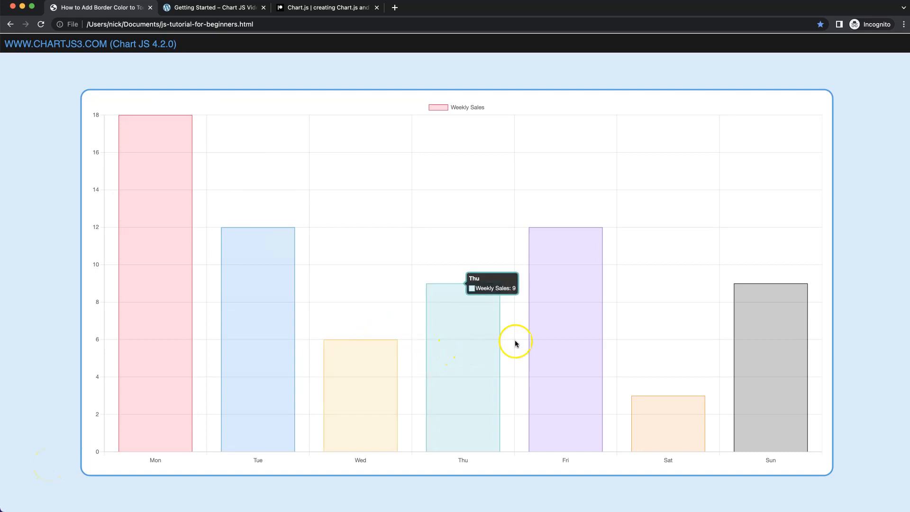
{"action": "mouse_move", "coordinate": [562, 367]}
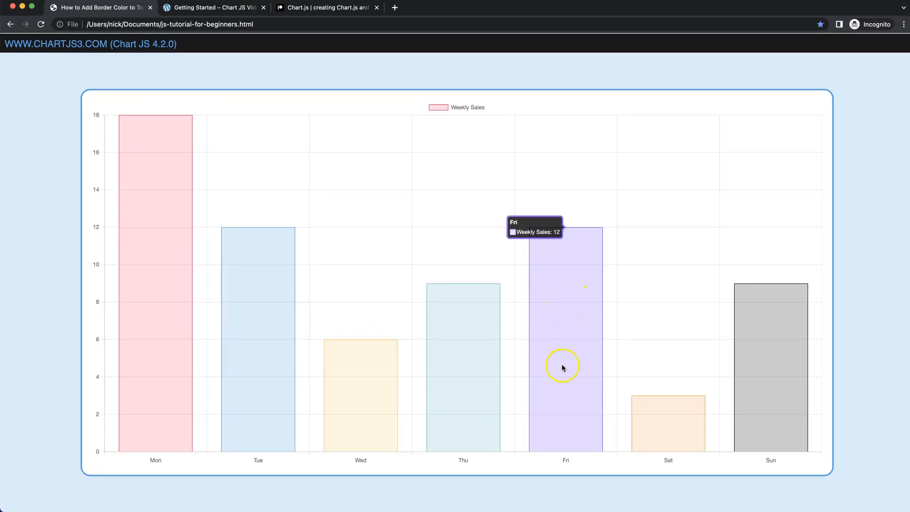
{"action": "mouse_move", "coordinate": [630, 443]}
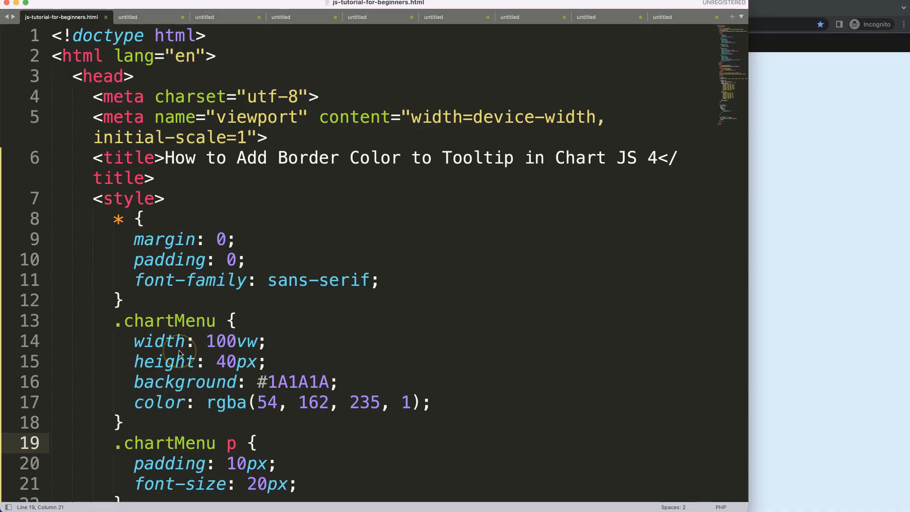
{"action": "mouse_move", "coordinate": [464, 167]}
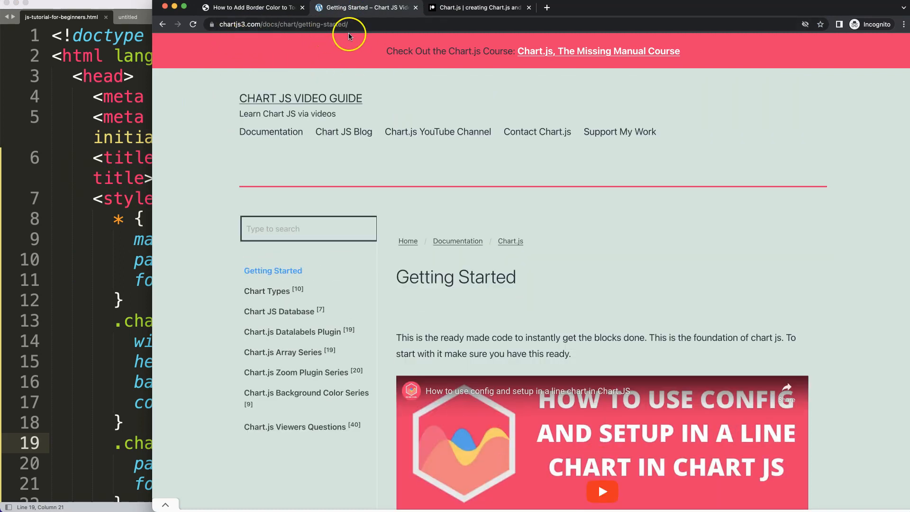
Step: Scroll down through the Chart.js Getting Started page on chartjs3.com
{"action": "scroll", "scroll_direction": "down", "scroll_amount": 3}
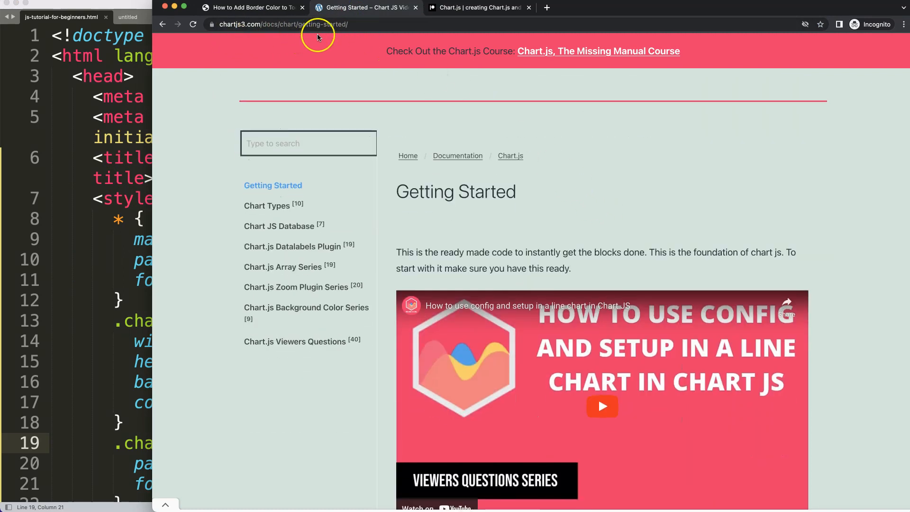
{"action": "scroll", "scroll_direction": "down", "scroll_amount": 3}
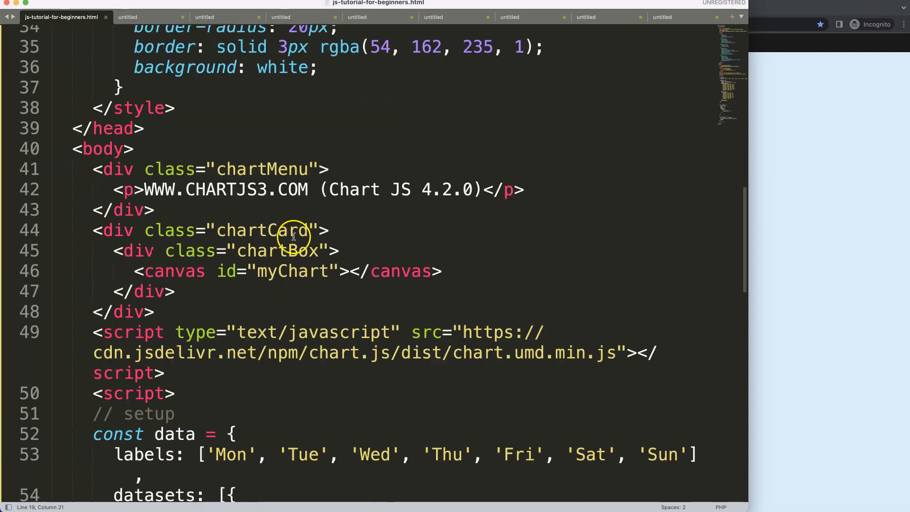
{"action": "mouse_move", "coordinate": [341, 191]}
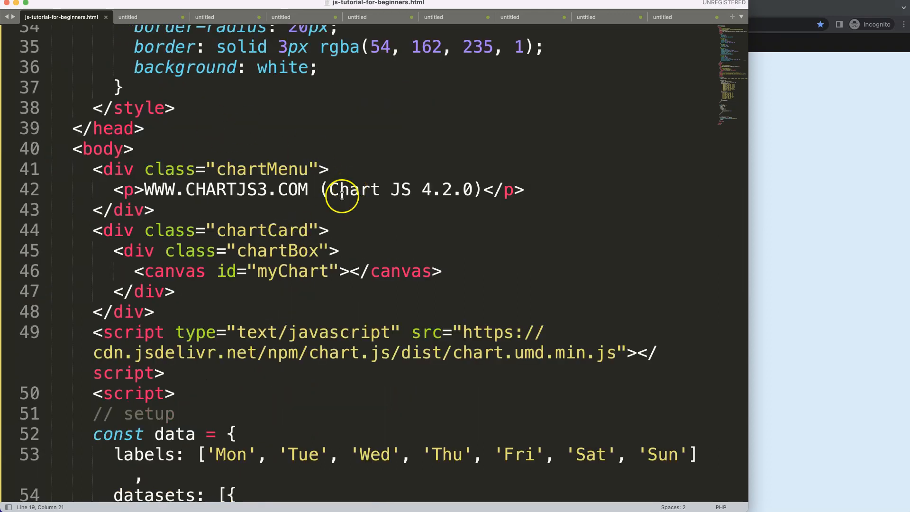
Step: Add plugins: { tooltip: { borderColor: 'red', borderWidth: 1 } } under the chart options
{"action": "scroll", "scroll_direction": "down", "scroll_amount": 3}
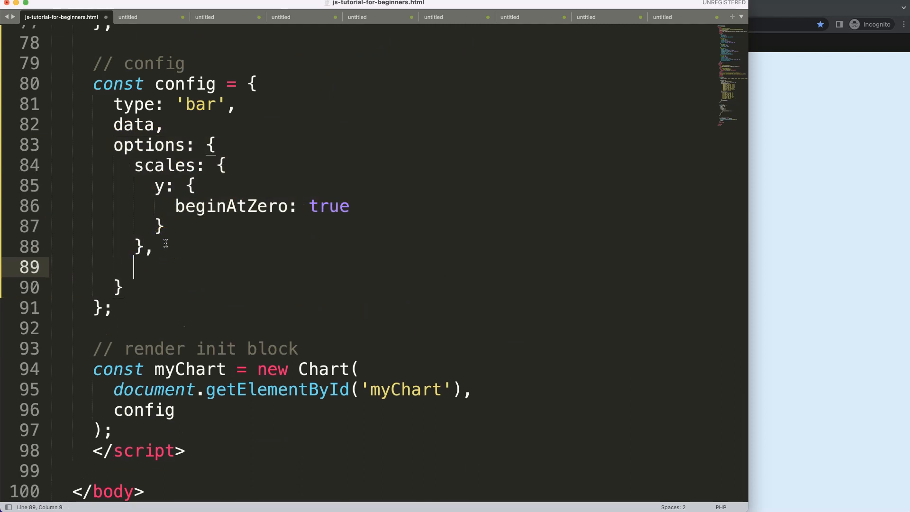
{"action": "type", "text": "plugins: {"}
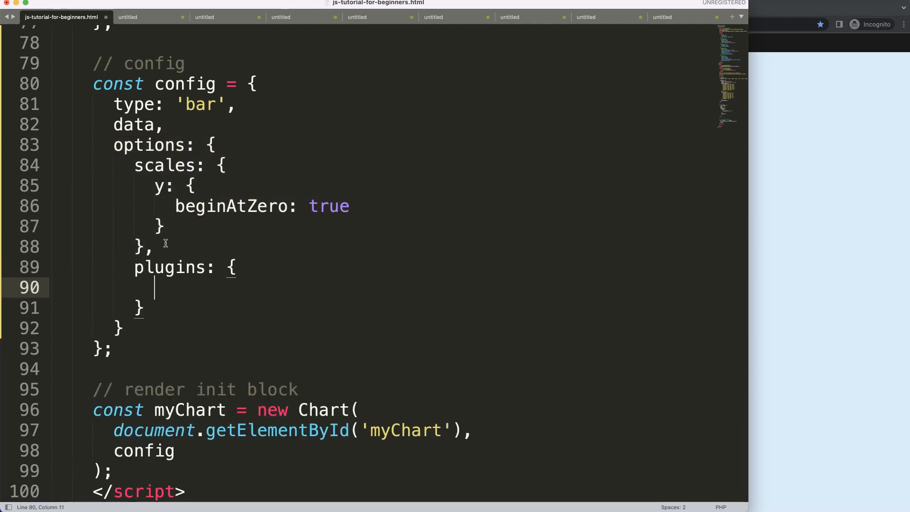
{"action": "type", "text": "tooltip: {"}
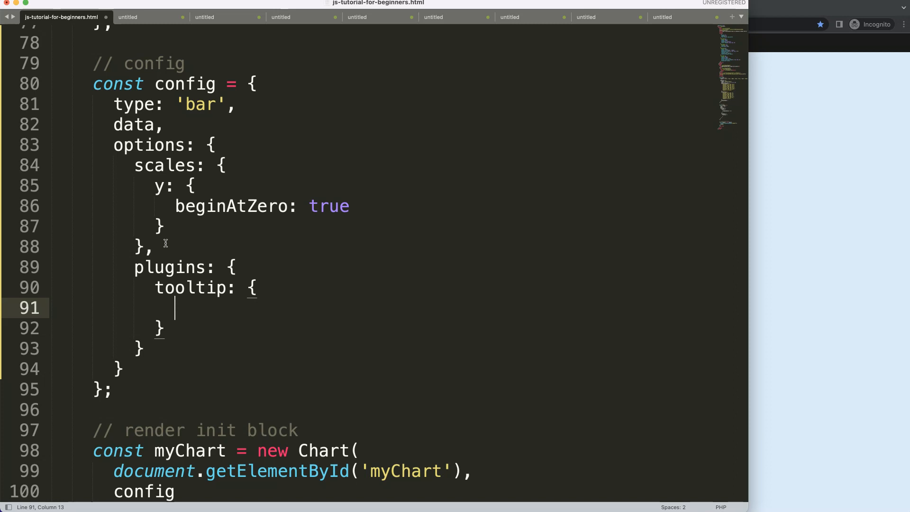
{"action": "type", "text": "borderColor"}
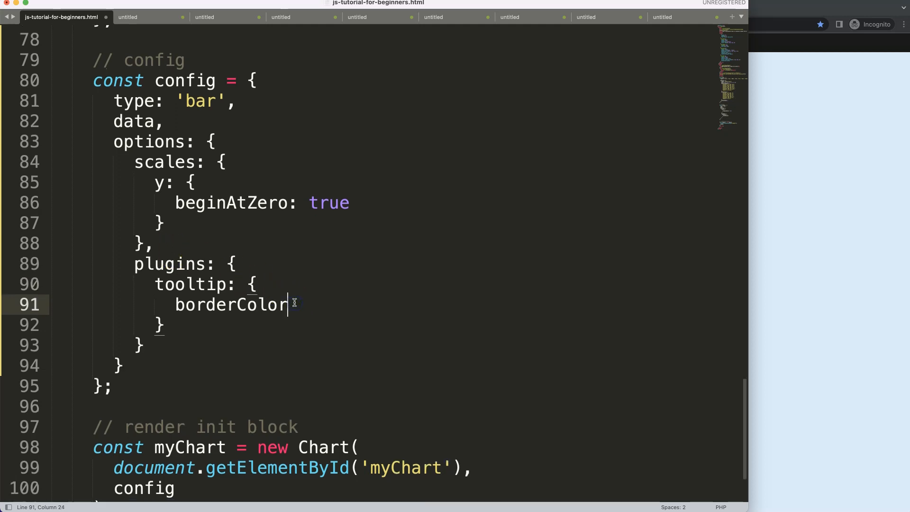
{"action": "type", "text": ": 'red'"}
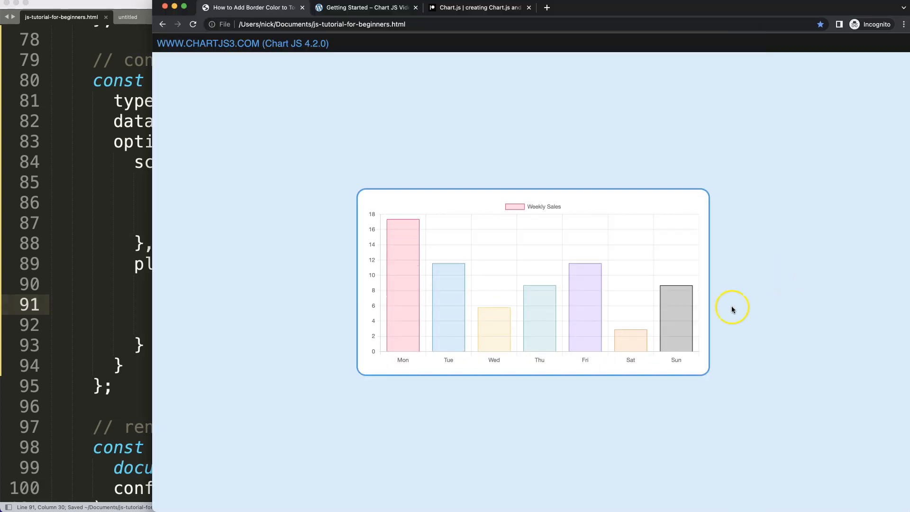
{"action": "mouse_move", "coordinate": [574, 289]}
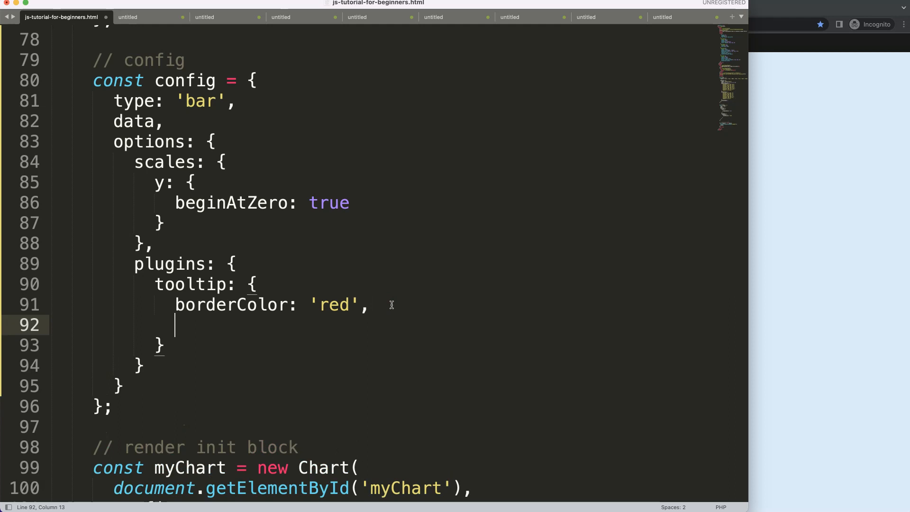
{"action": "type", "text": "borderWidth:"}
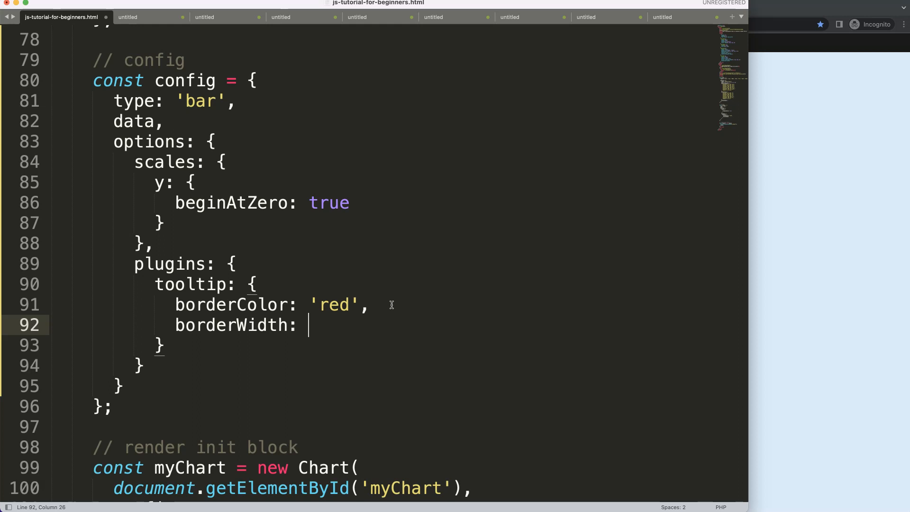
{"action": "type", "text": "1"}
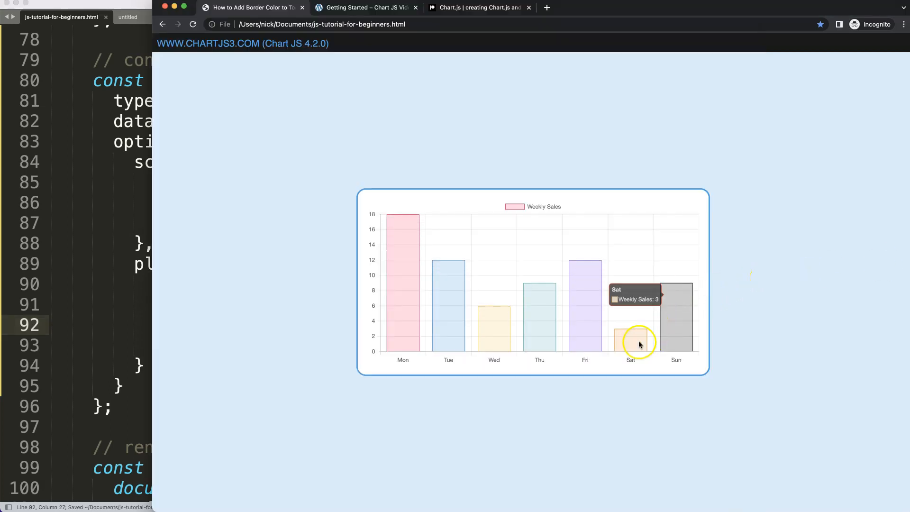
{"action": "mouse_move", "coordinate": [474, 332]}
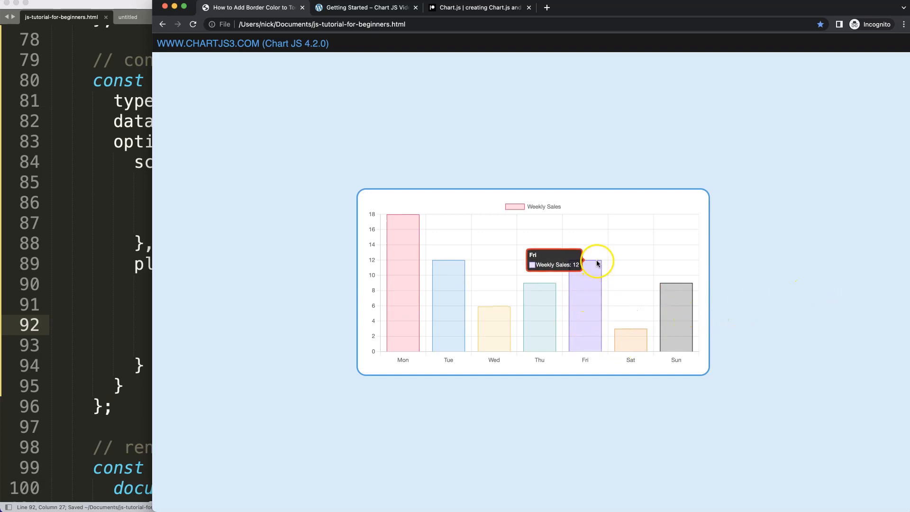
{"action": "mouse_move", "coordinate": [572, 287]}
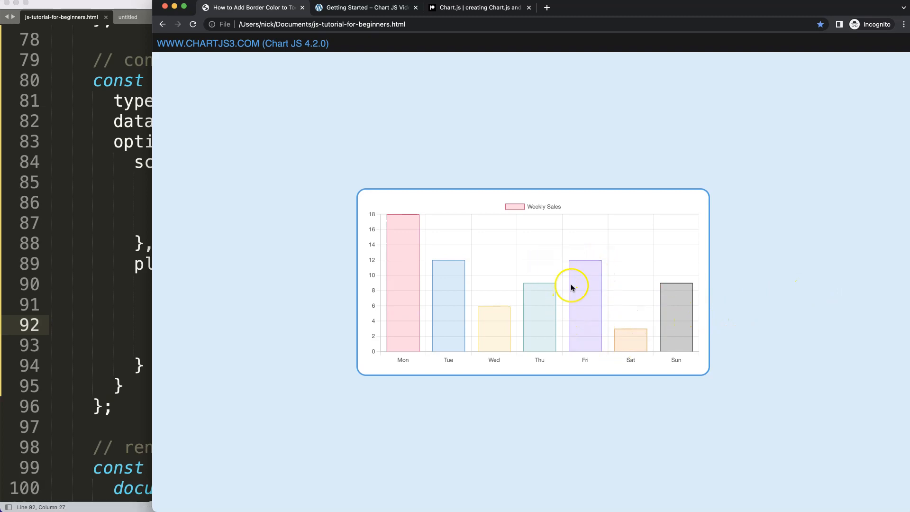
{"action": "mouse_move", "coordinate": [585, 267]}
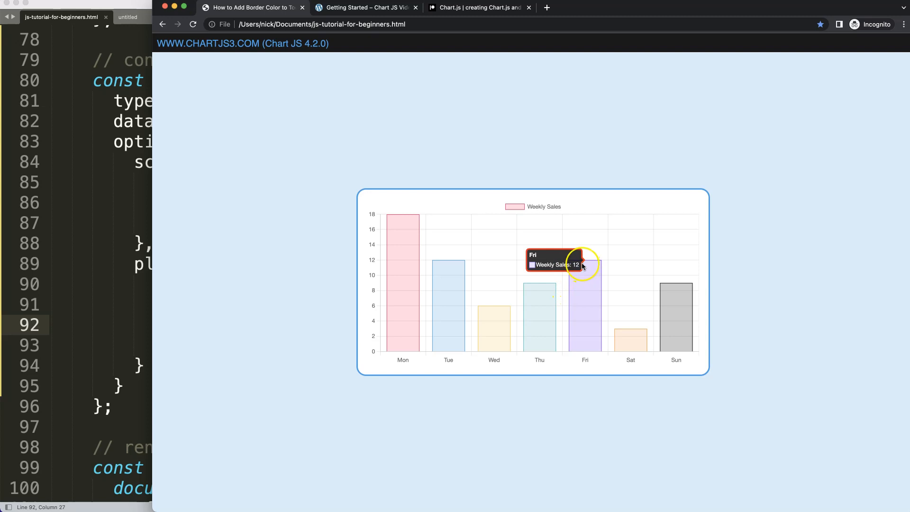
{"action": "mouse_move", "coordinate": [489, 335]}
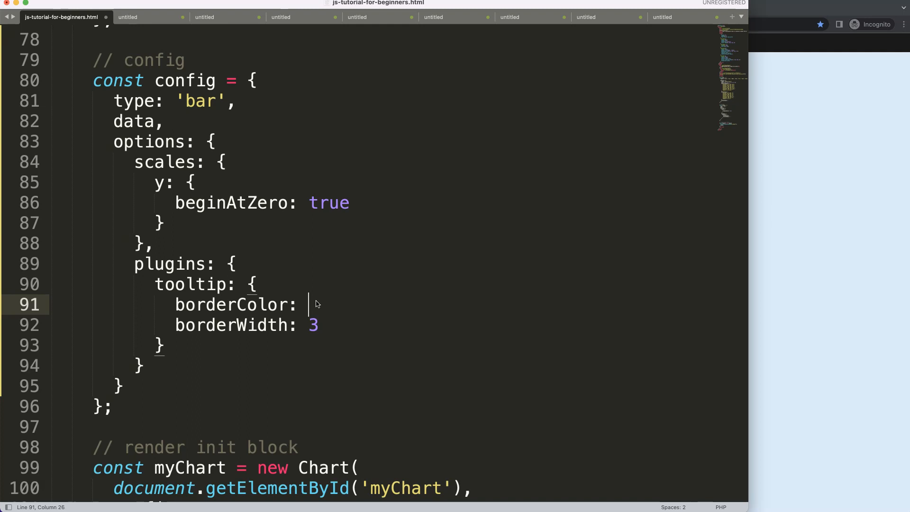
Step: Replace 'red' with the arrow function (ctx) => { console.log(ctx) } as borderColor
{"action": "type", "text": "(ctx)"}
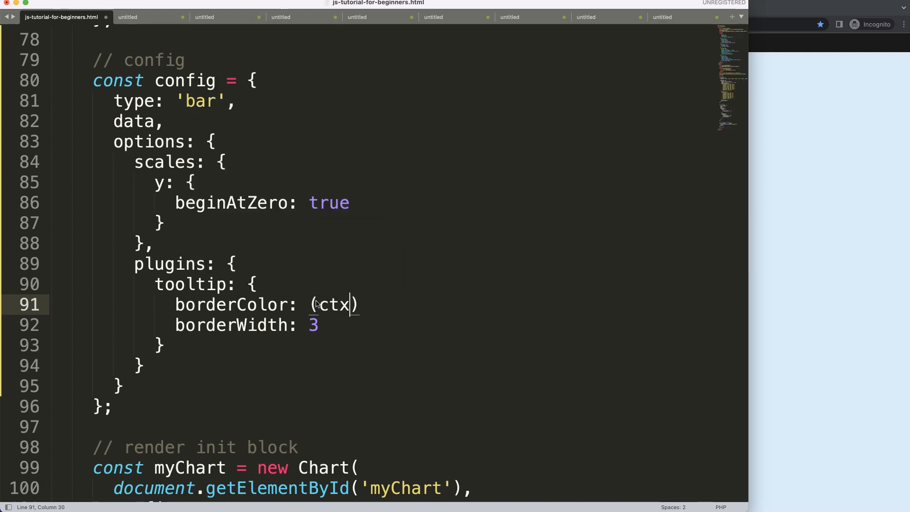
{"action": "type", "text": "=>"}
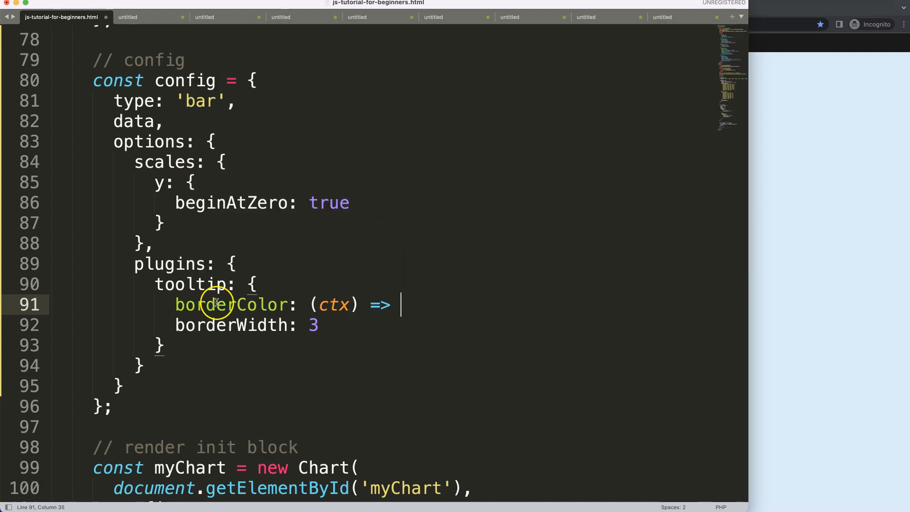
{"action": "type", "text": "{"}
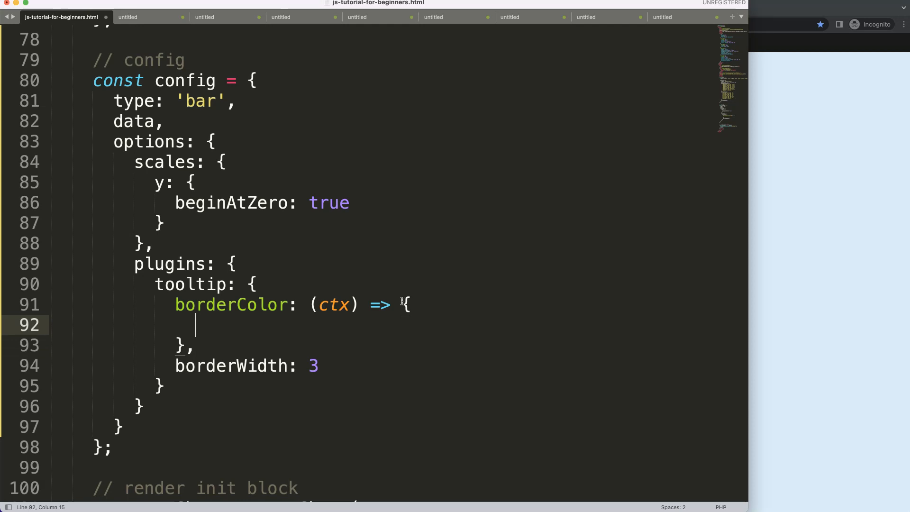
{"action": "type", "text": "console."}
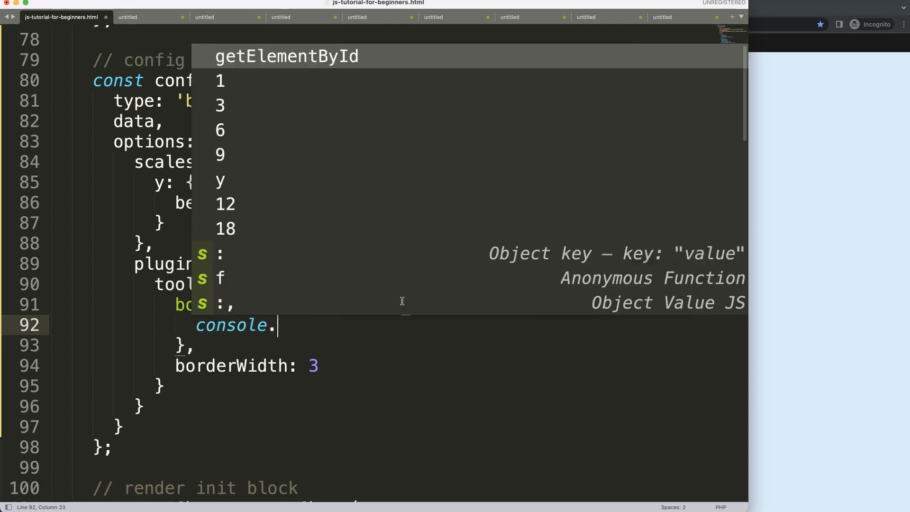
{"action": "type", "text": "log(ctx"}
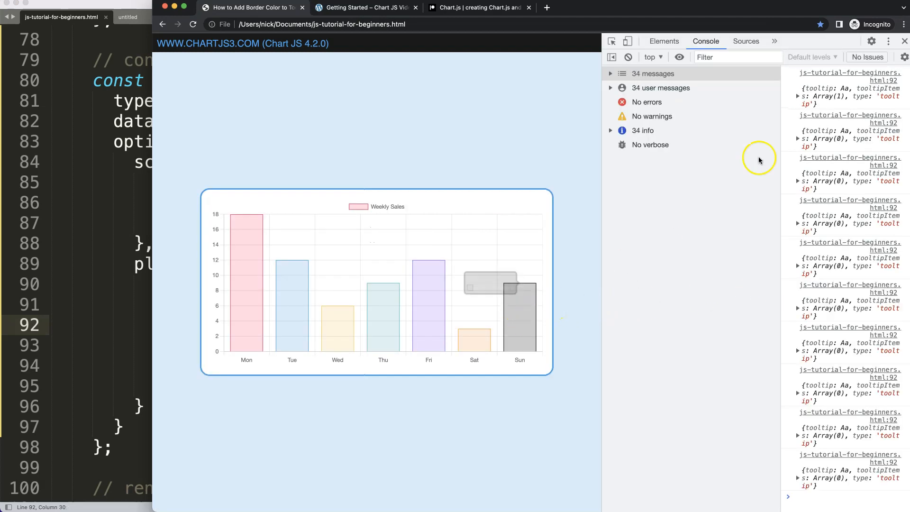
{"action": "mouse_move", "coordinate": [414, 302]}
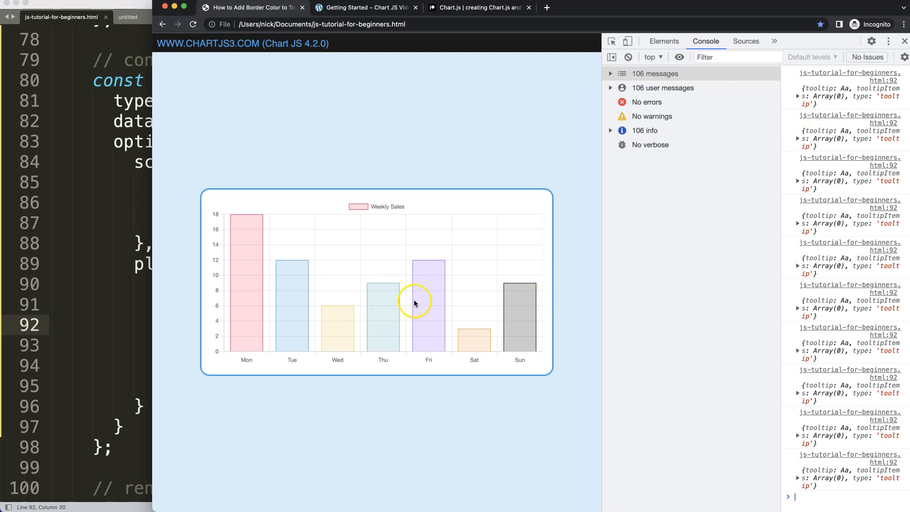
{"action": "mouse_move", "coordinate": [415, 275]}
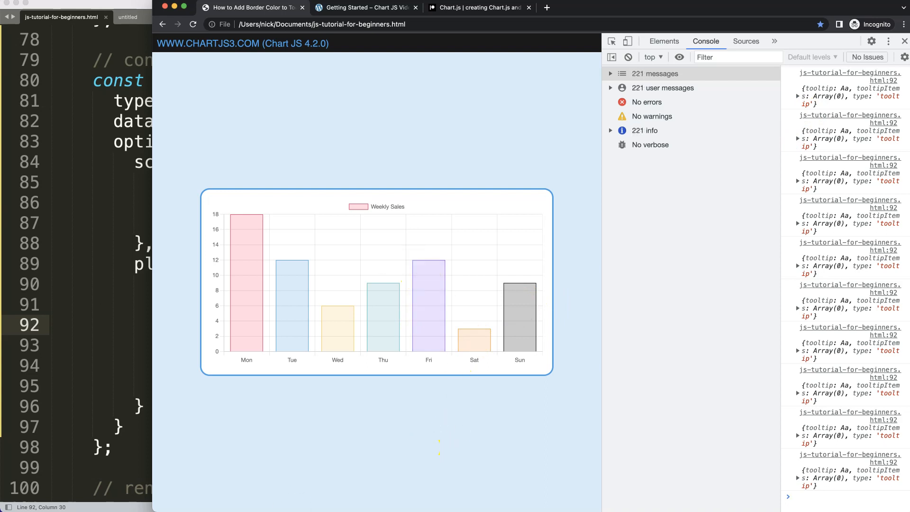
Step: Hover over the Weekly Sales bars so the console logs tooltip context objects
{"action": "left_click", "coordinate": [402, 322]}
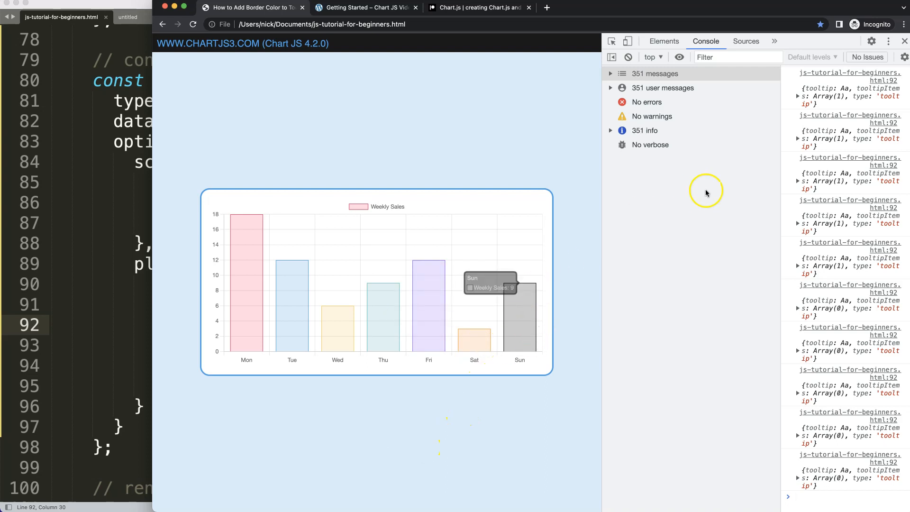
{"action": "mouse_move", "coordinate": [546, 294]}
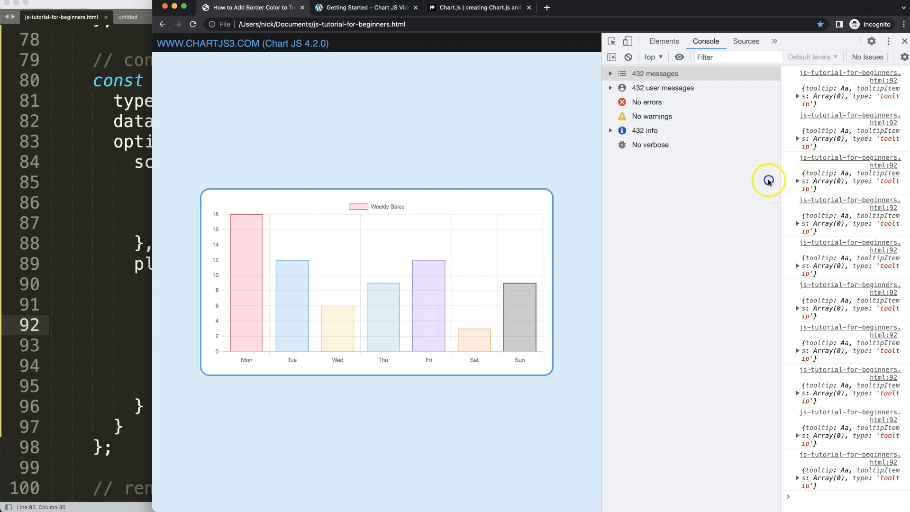
{"action": "mouse_move", "coordinate": [839, 280]}
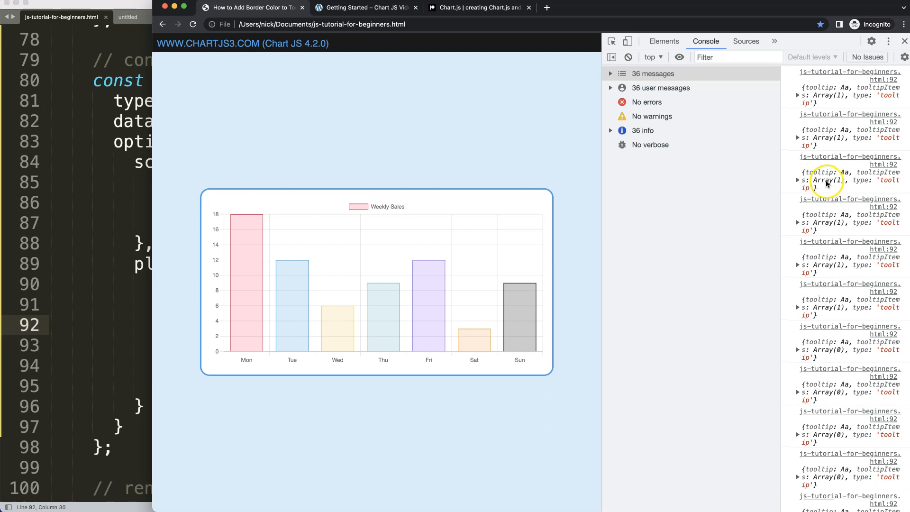
Step: Expand a logged context through tooltip > dataPoints > 0 to see dataIndex 6, datasetIndex 0, label Sun
{"action": "left_click", "coordinate": [798, 180]}
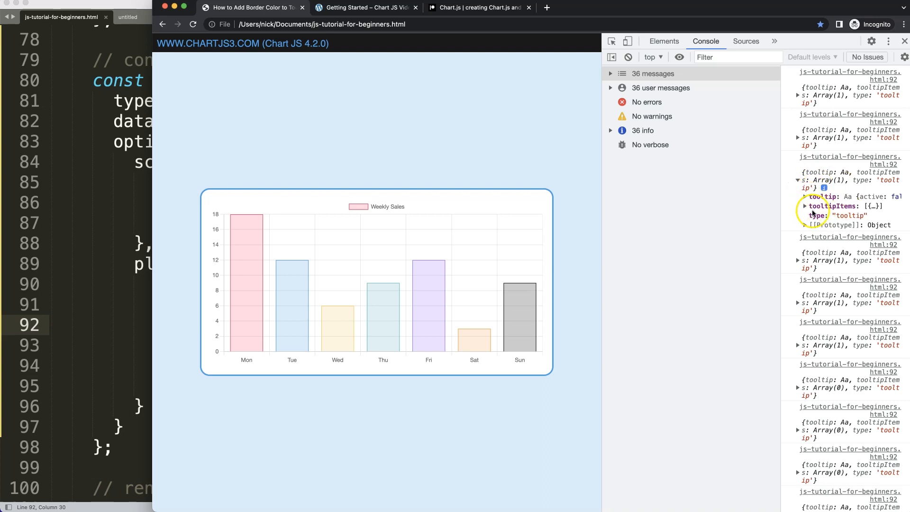
{"action": "left_click", "coordinate": [806, 196]}
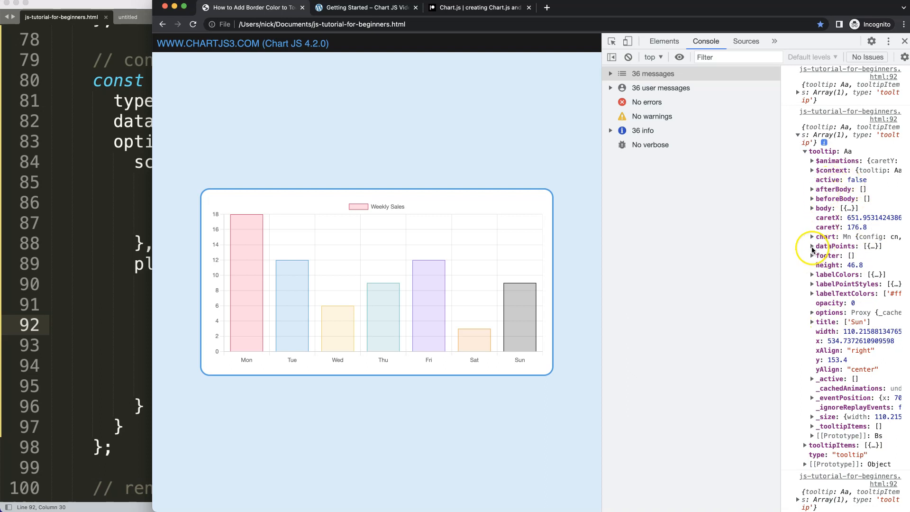
{"action": "left_click", "coordinate": [813, 247]}
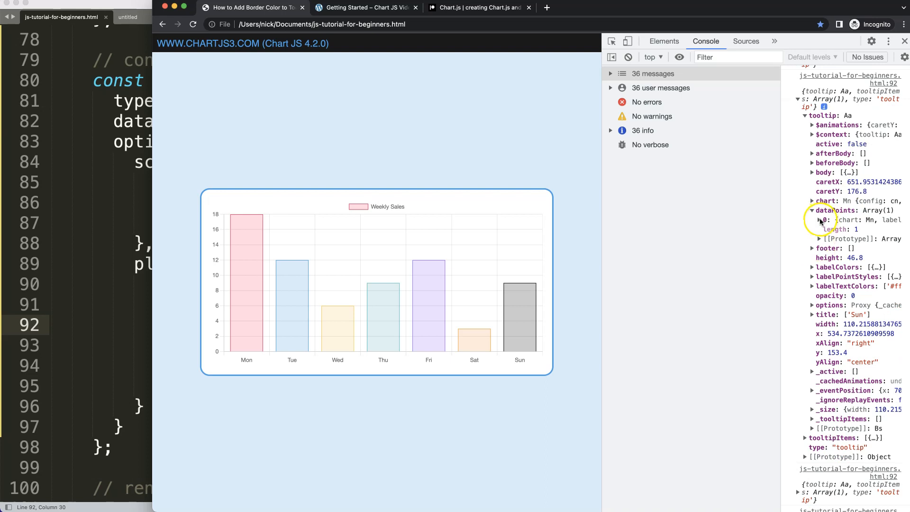
{"action": "left_click", "coordinate": [818, 219]}
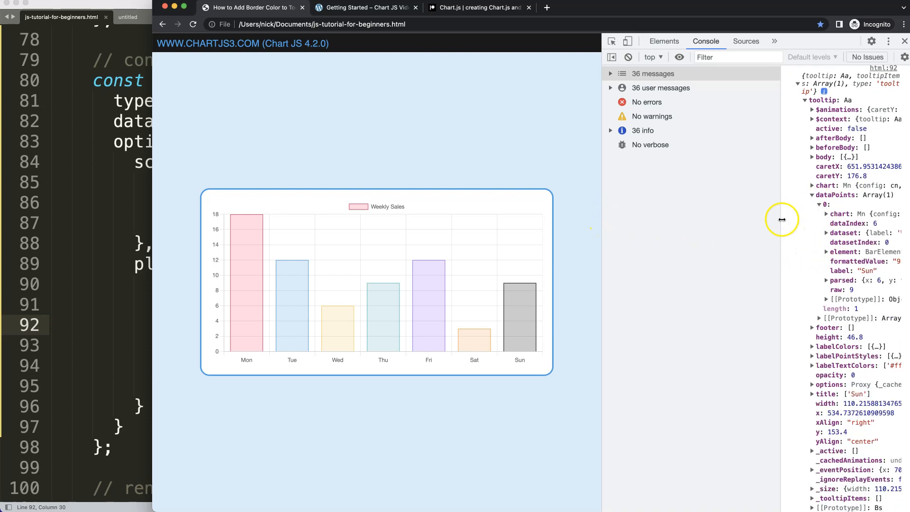
{"action": "scroll", "scroll_direction": "down", "scroll_amount": 3}
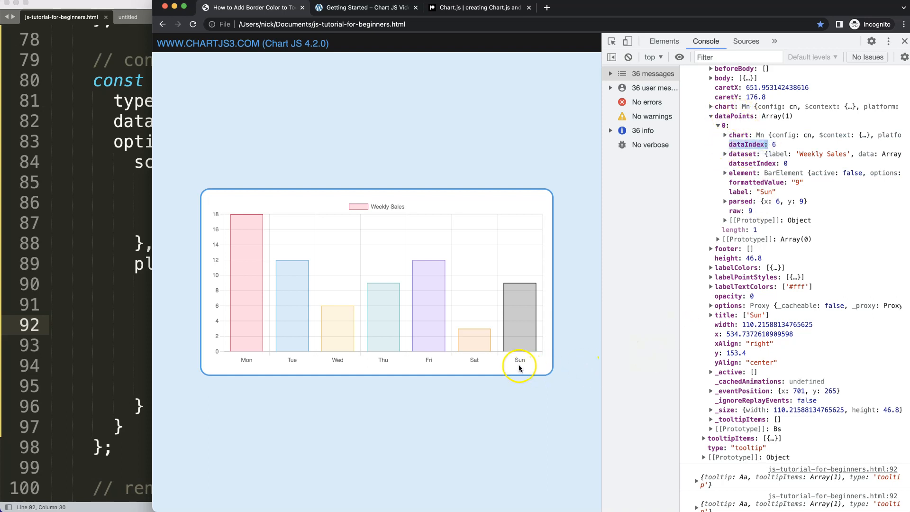
{"action": "mouse_move", "coordinate": [375, 367]}
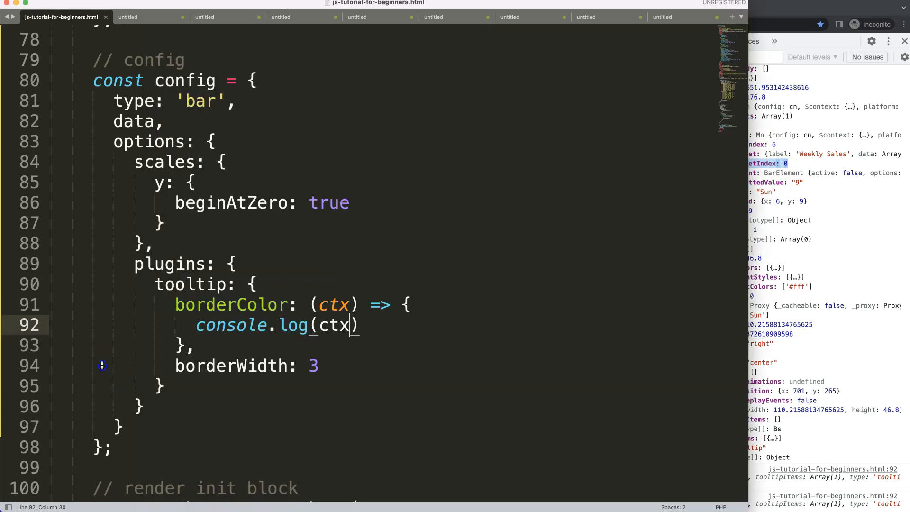
Step: Add const datapoint = ctx.tooltip.dataPoints[0].dataIndex; inside the borderColor callback
{"action": "type", "text": ";"}
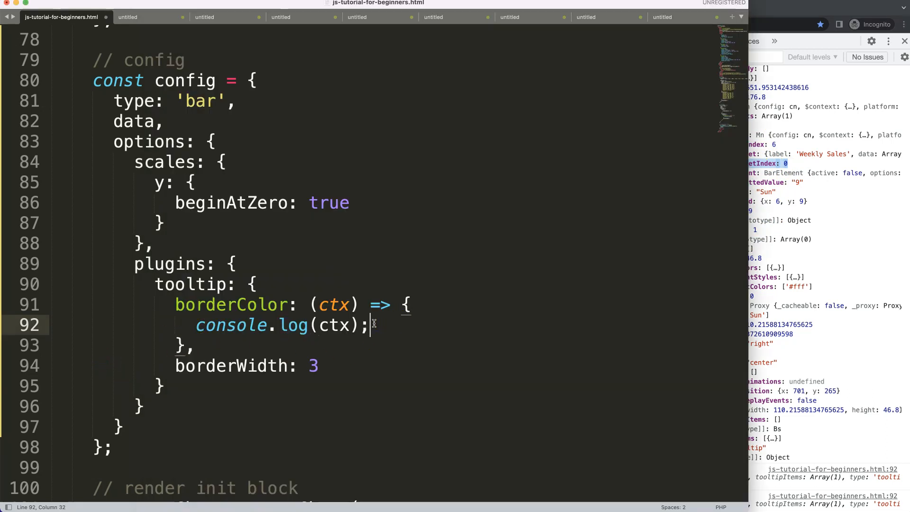
{"action": "type", "text": "const datap"}
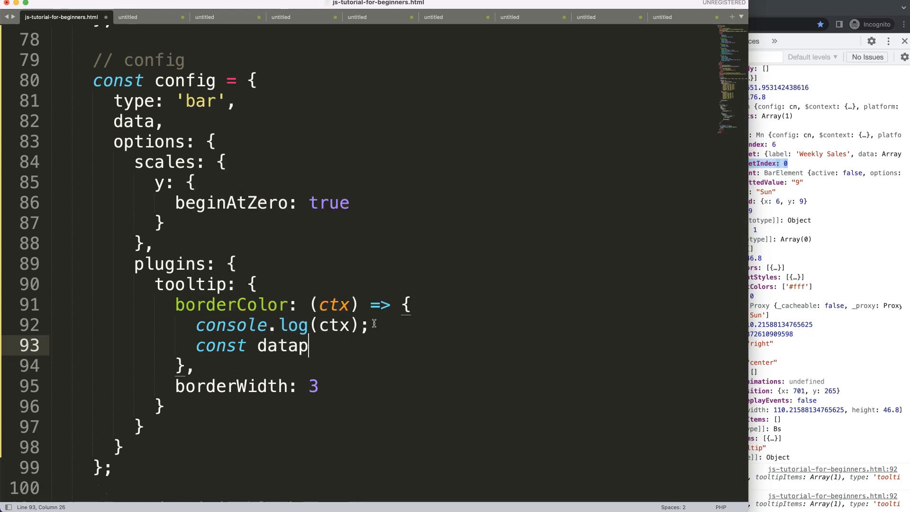
{"action": "type", "text": "oint ="}
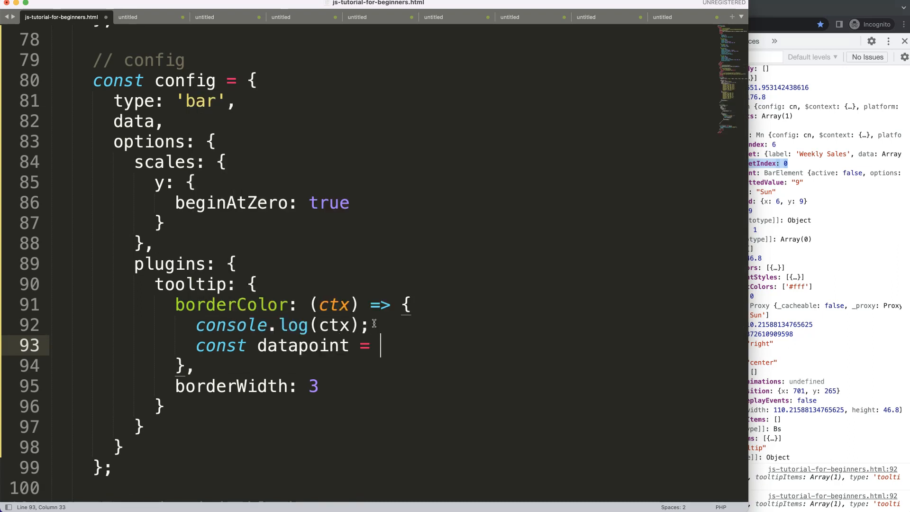
{"action": "type", "text": "ctx"}
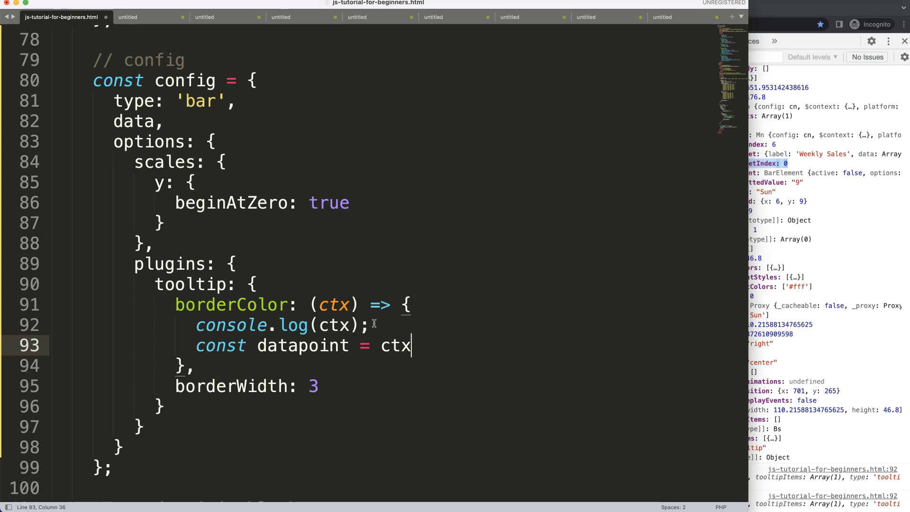
{"action": "type", "text": "."}
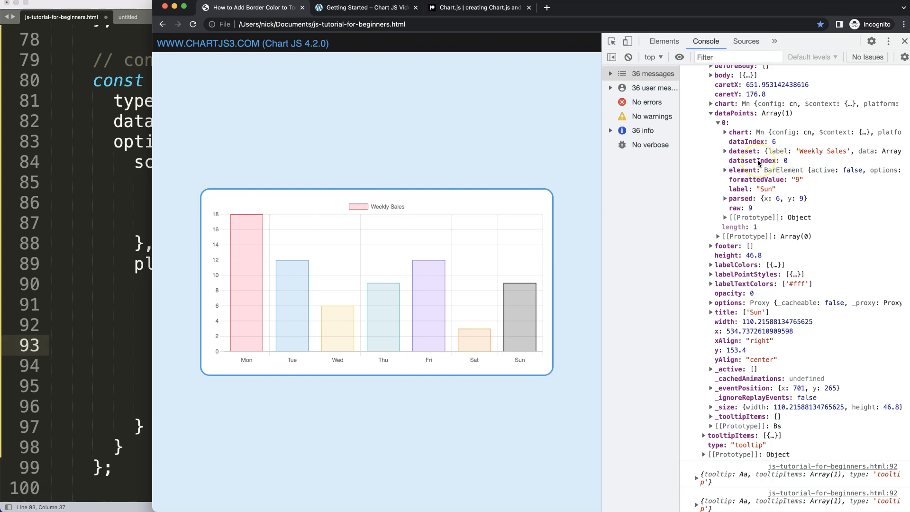
{"action": "mouse_move", "coordinate": [755, 161]}
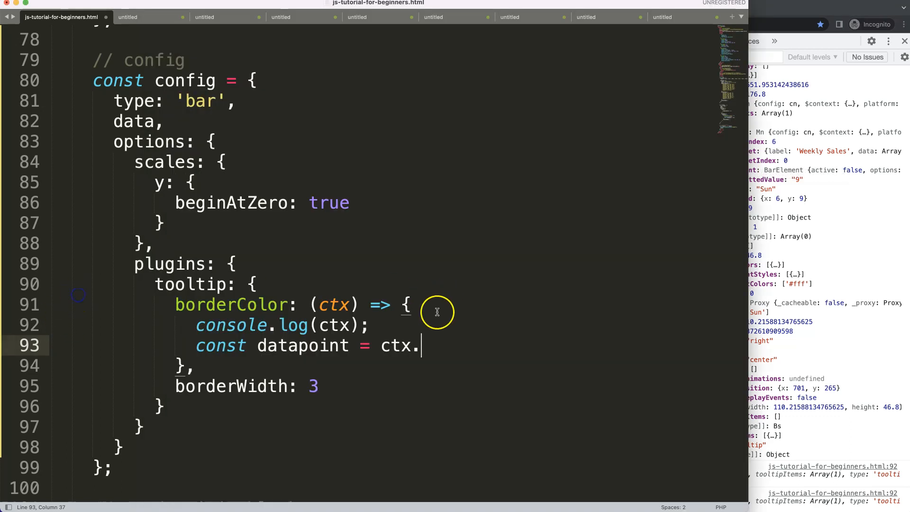
{"action": "type", "text": "tooltip.d"}
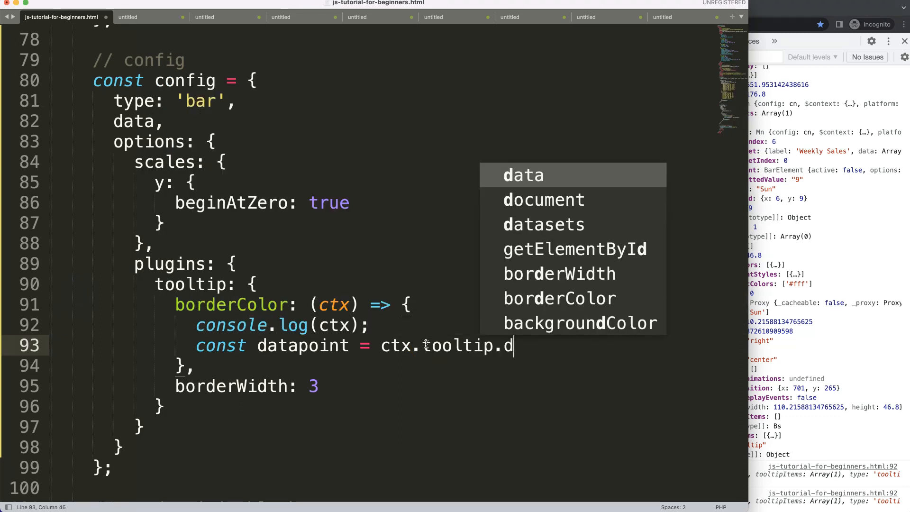
{"action": "type", "text": "ataPoint"}
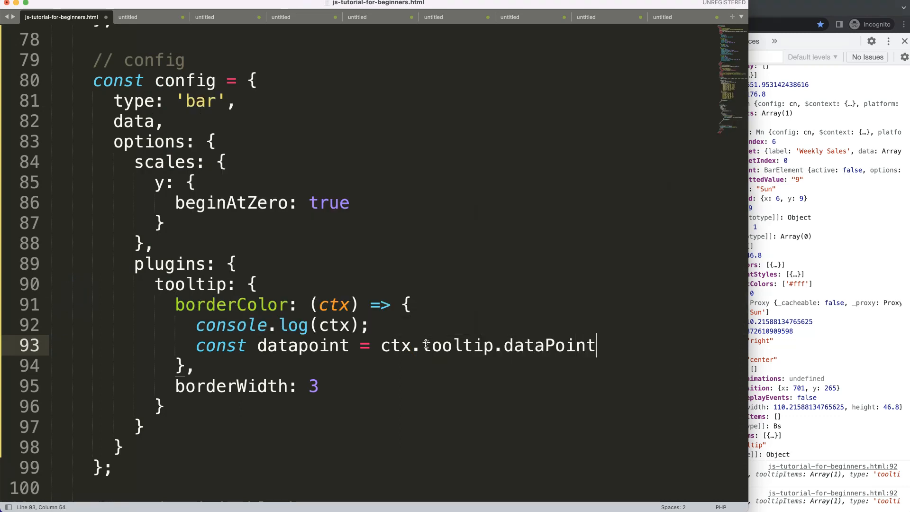
{"action": "type", "text": "s[]"}
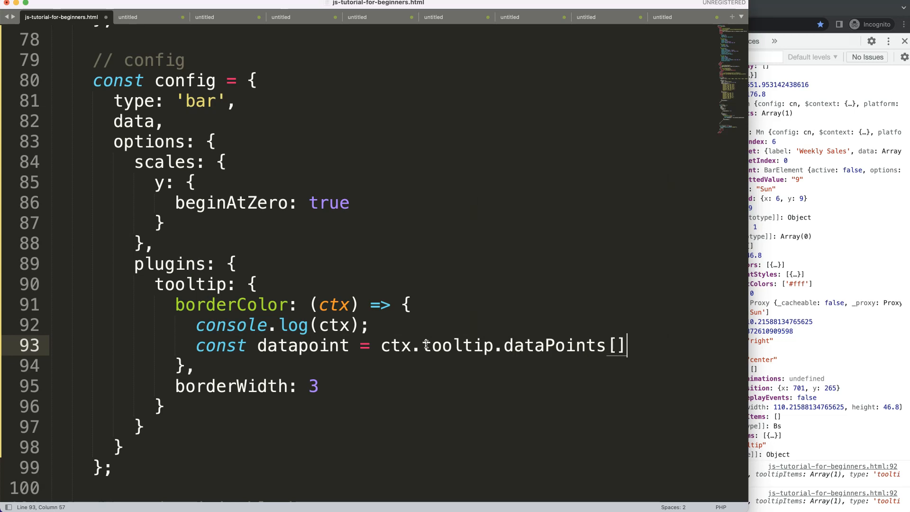
{"action": "type", "text": "0]."}
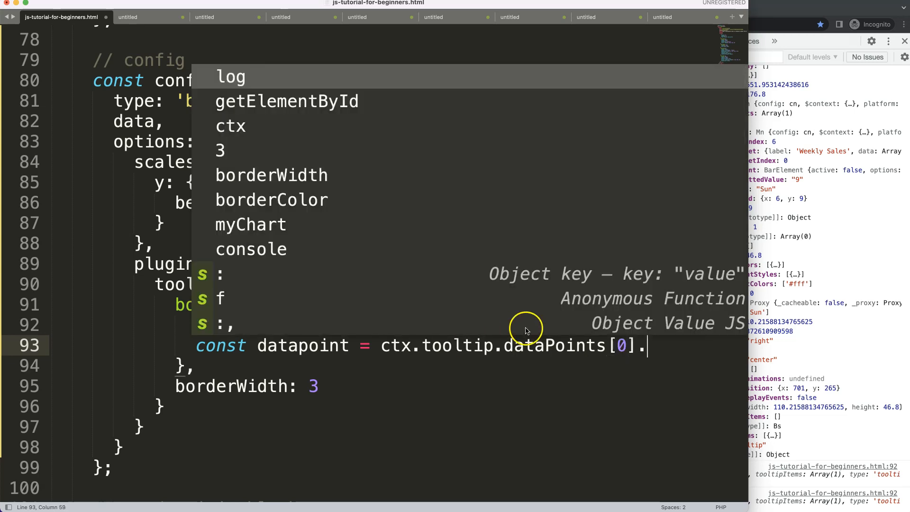
{"action": "type", "text": "datasetI"}
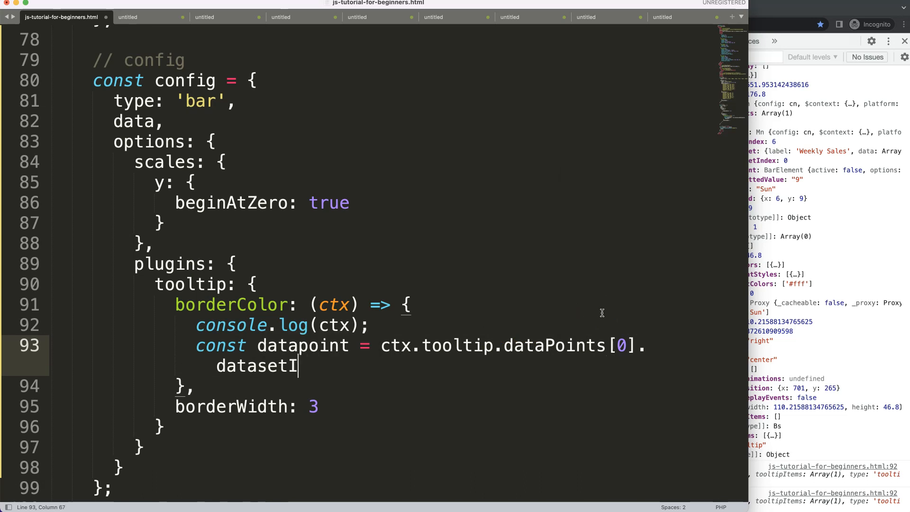
{"action": "type", "text": "dataInde"}
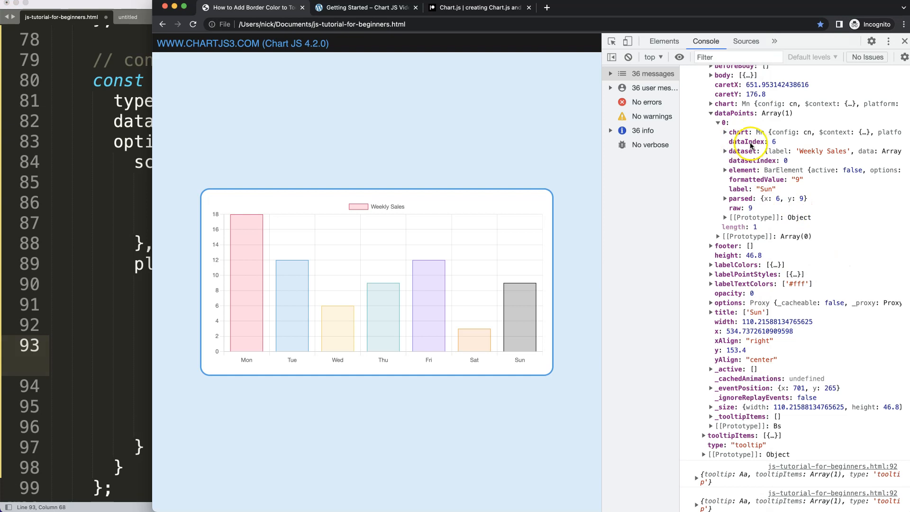
{"action": "mouse_move", "coordinate": [761, 162]}
{"action": "type", "text": "const"}
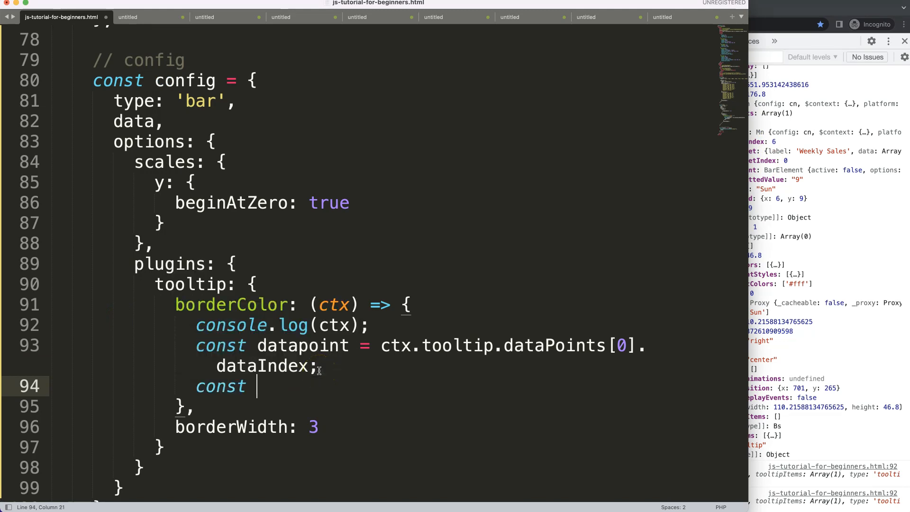
Step: Add const dataset = ctx.tooltip.dataPoints[0].datasetIndex; by pasting the data point expression
{"action": "type", "text": "dataset ="}
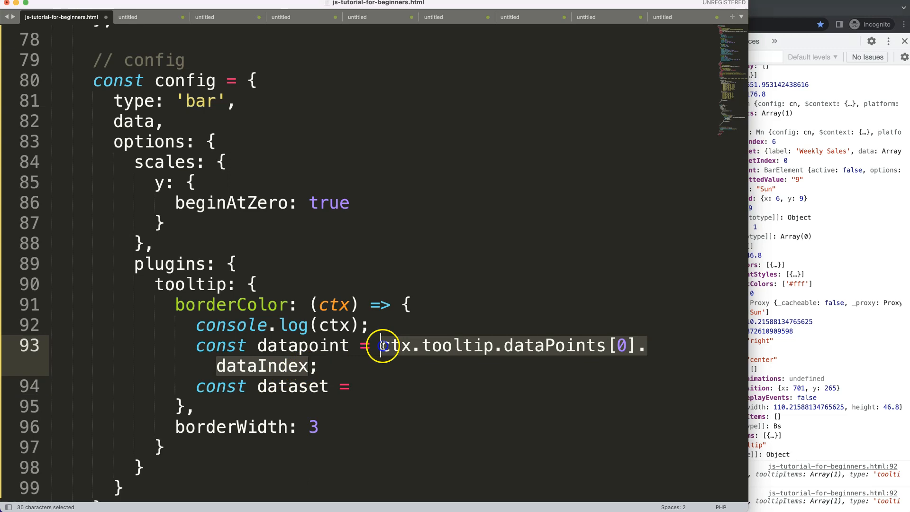
{"action": "key", "text": "cmd+v"}
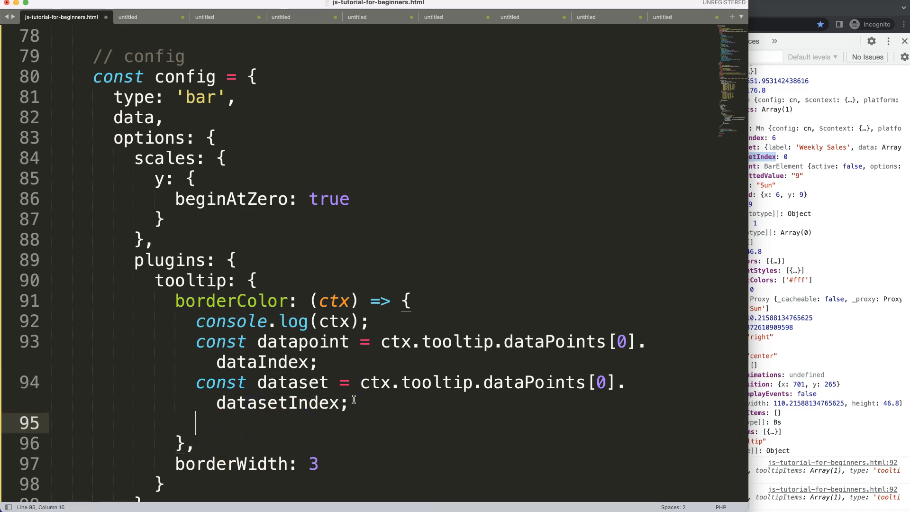
Step: Hover a bar and expand the logged context through tooltip > chart > data
{"action": "double_click", "coordinate": [231, 322]}
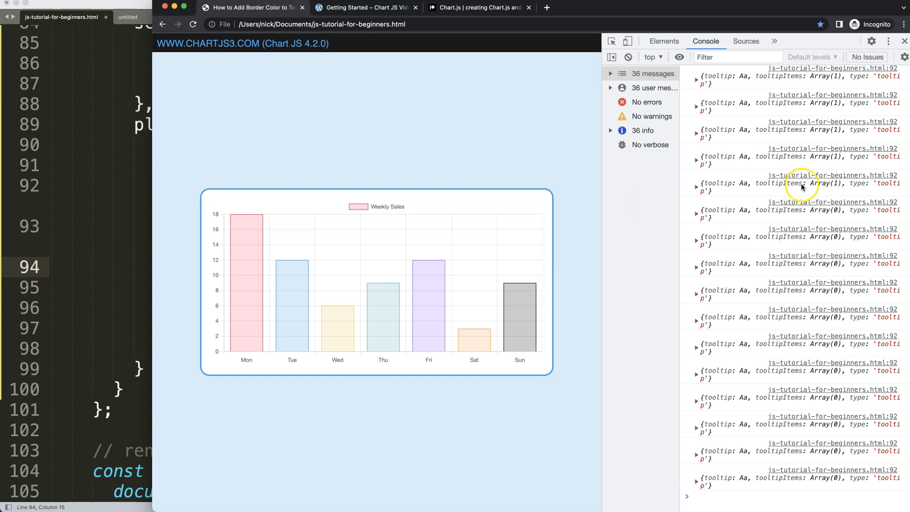
{"action": "left_click", "coordinate": [697, 183]}
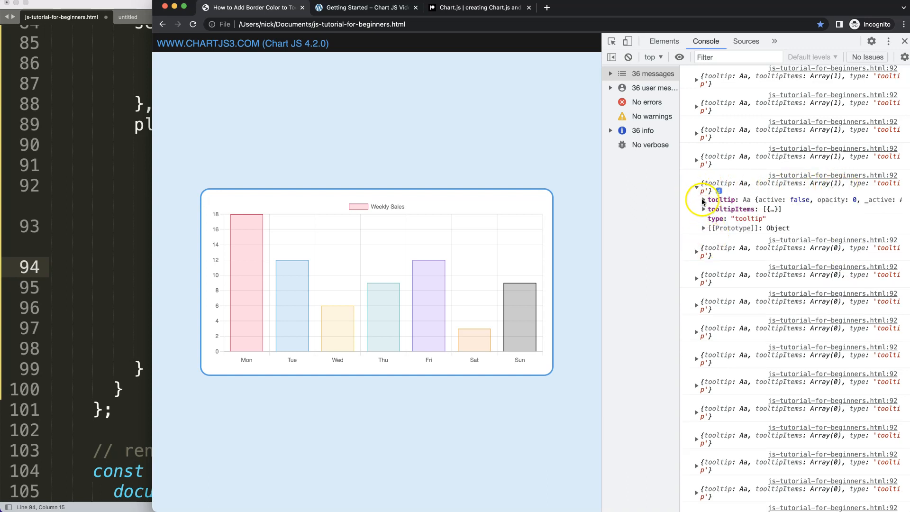
{"action": "left_click", "coordinate": [705, 193]}
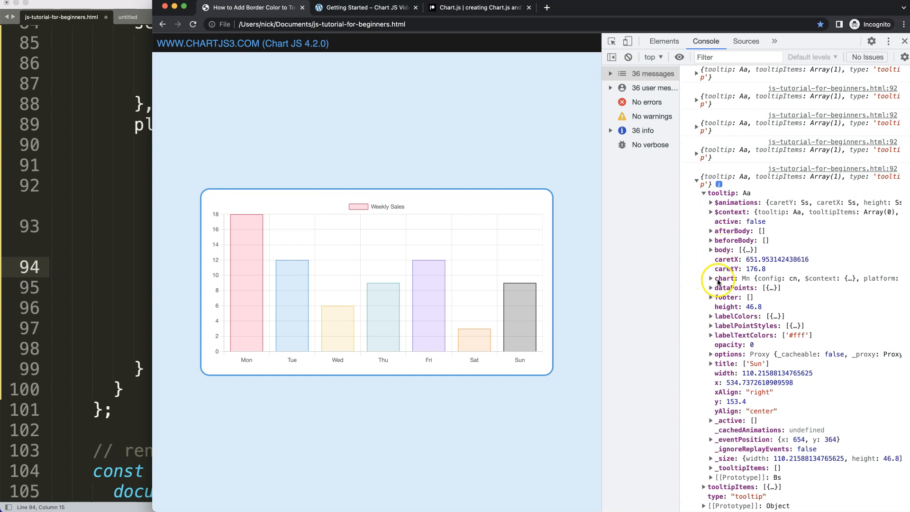
{"action": "left_click", "coordinate": [711, 278]}
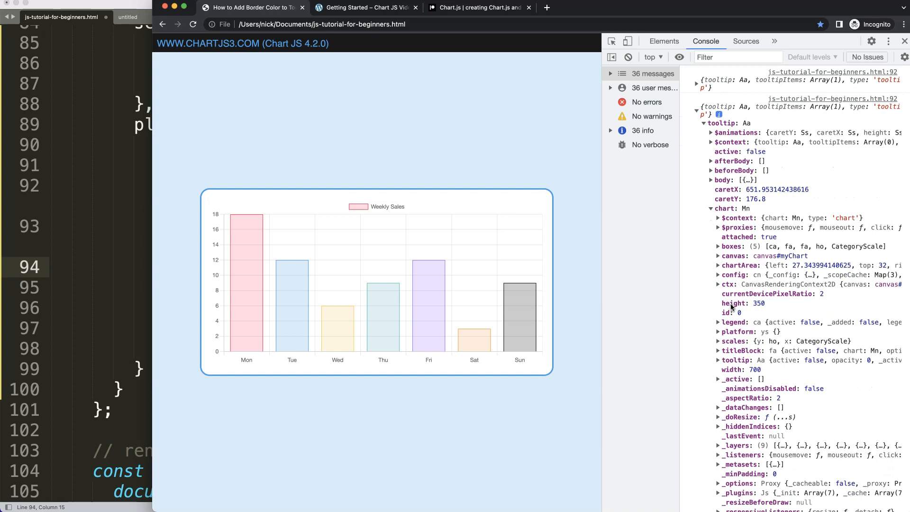
{"action": "scroll", "scroll_direction": "down", "scroll_amount": 3}
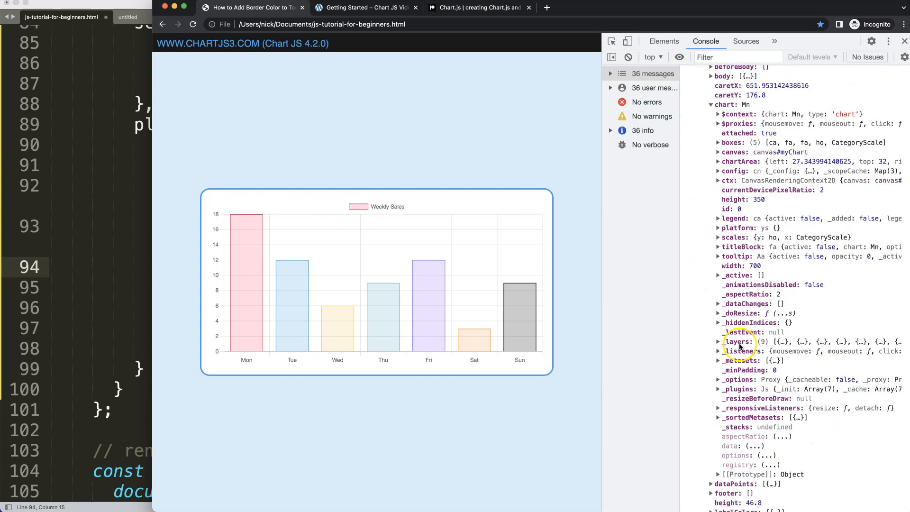
{"action": "scroll", "scroll_direction": "down", "scroll_amount": 3}
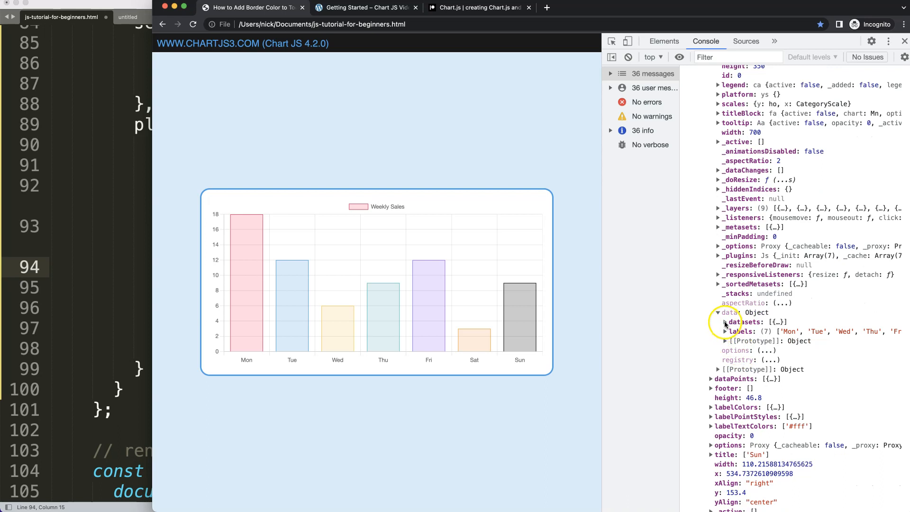
Step: Expand datasets > 0 > borderColor to reveal the dataset's seven rgba border colours
{"action": "left_click", "coordinate": [719, 321]}
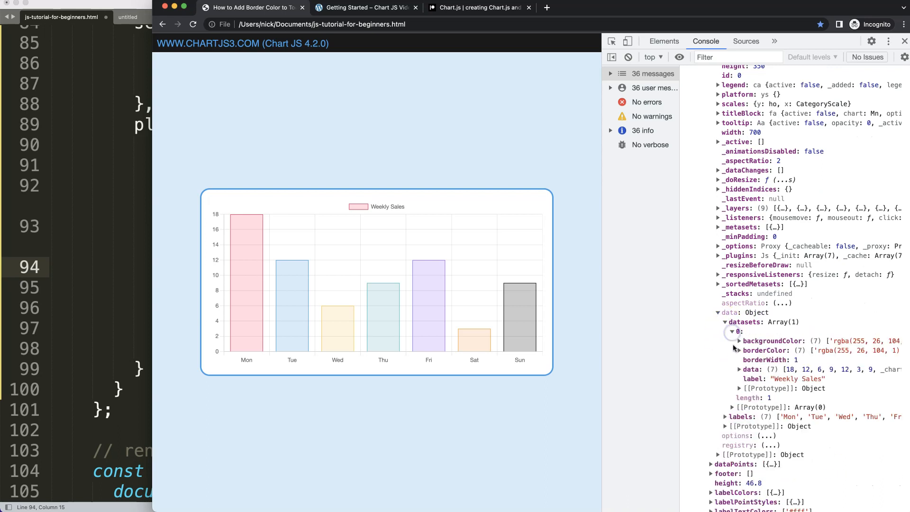
{"action": "scroll", "scroll_direction": "down", "scroll_amount": 3}
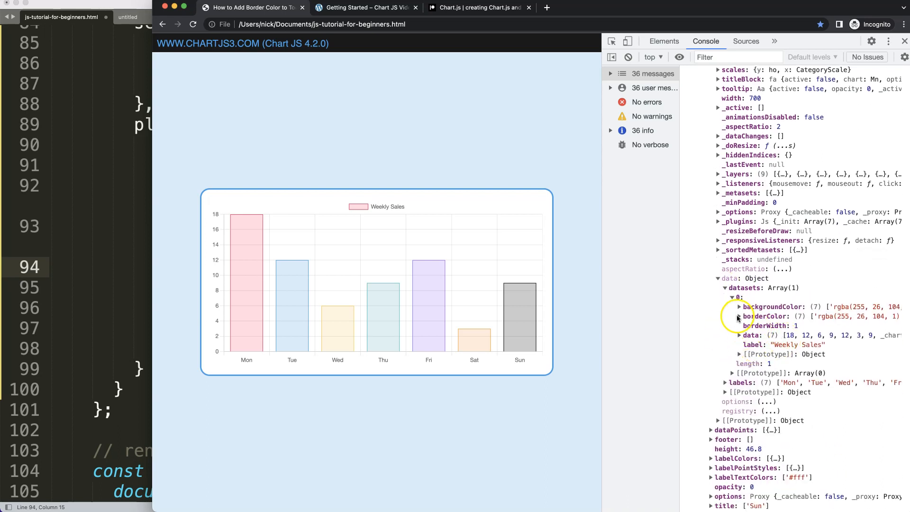
{"action": "left_click", "coordinate": [739, 317]}
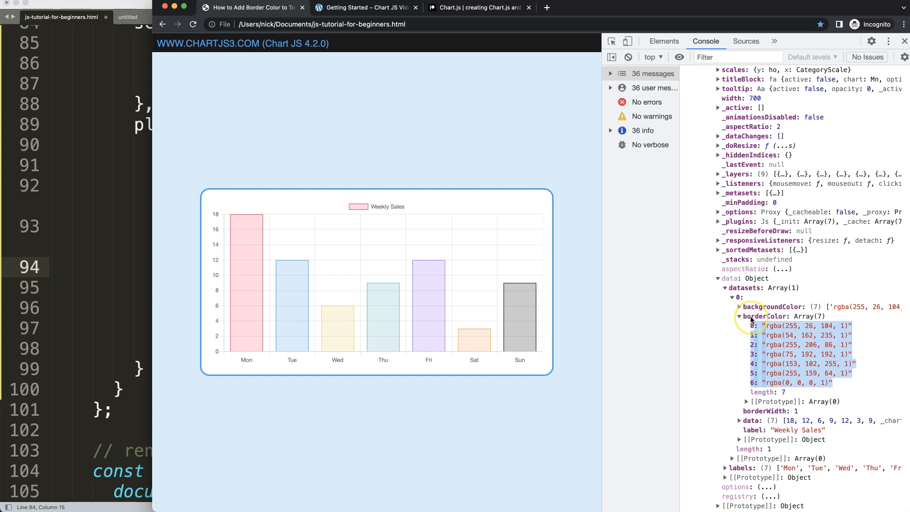
{"action": "mouse_move", "coordinate": [745, 317]}
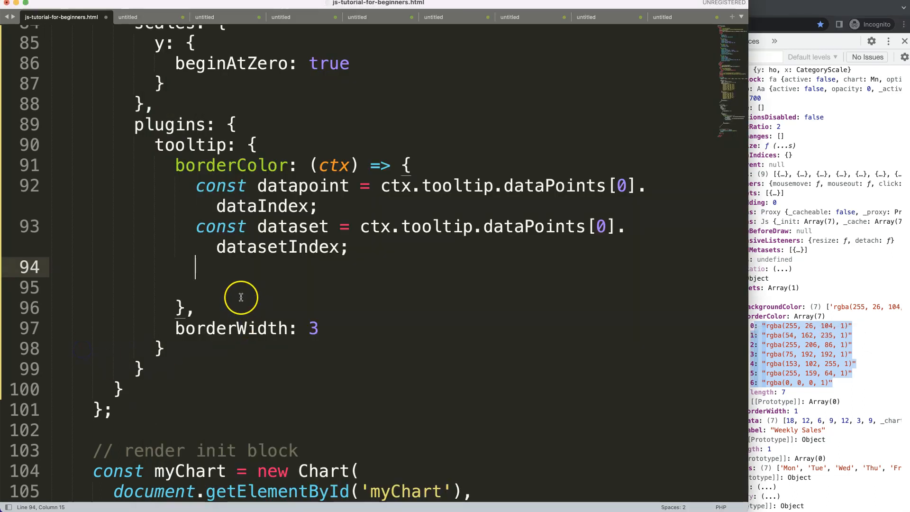
Step: Log ctx.tooltip.chart.data.datasets[0].borderColor with a hardcoded index inside the callback
{"action": "type", "text": "c"}
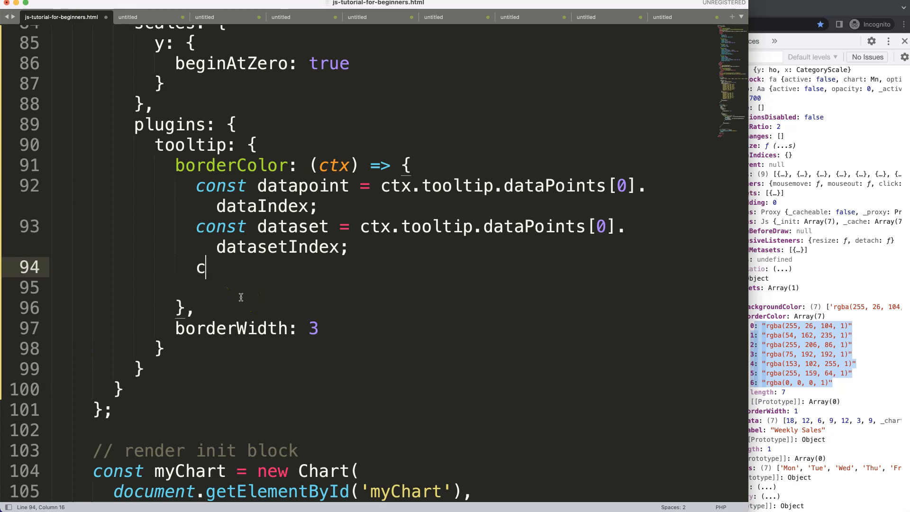
{"action": "type", "text": "onsole.log"}
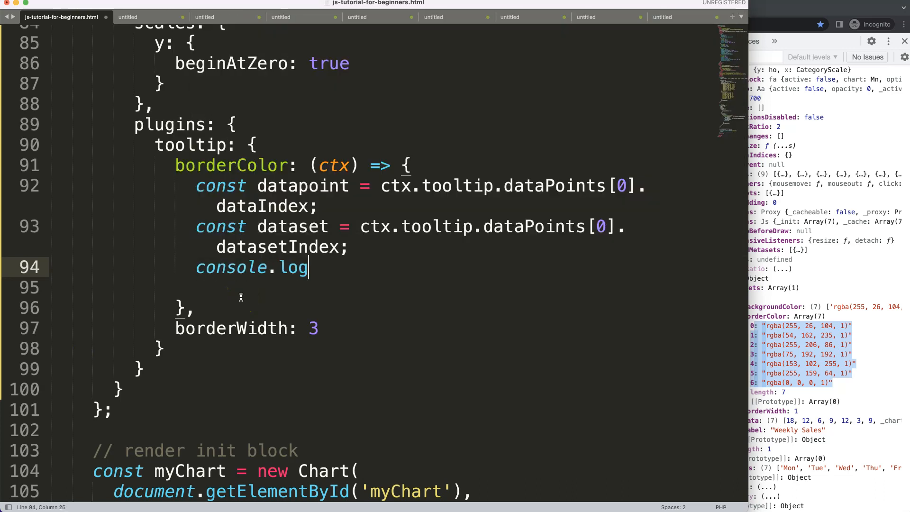
{"action": "type", "text": "(ctx."}
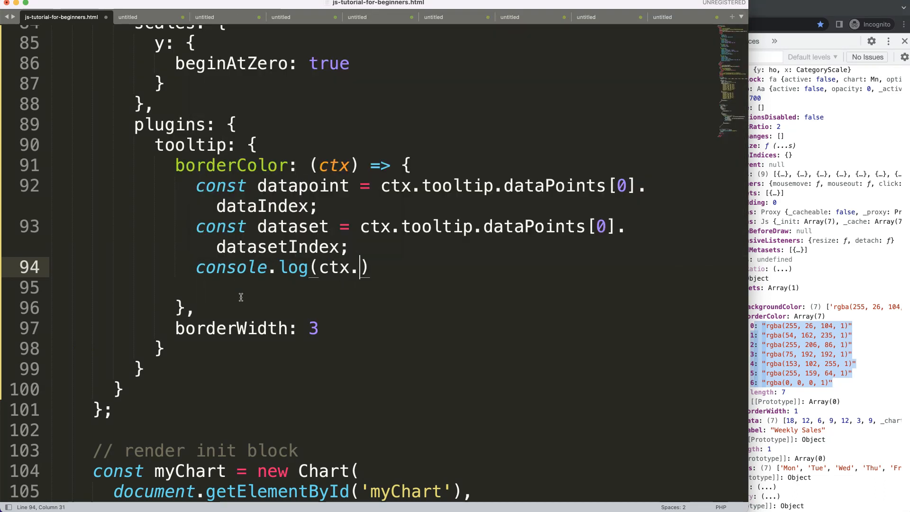
{"action": "double_click", "coordinate": [335, 268]}
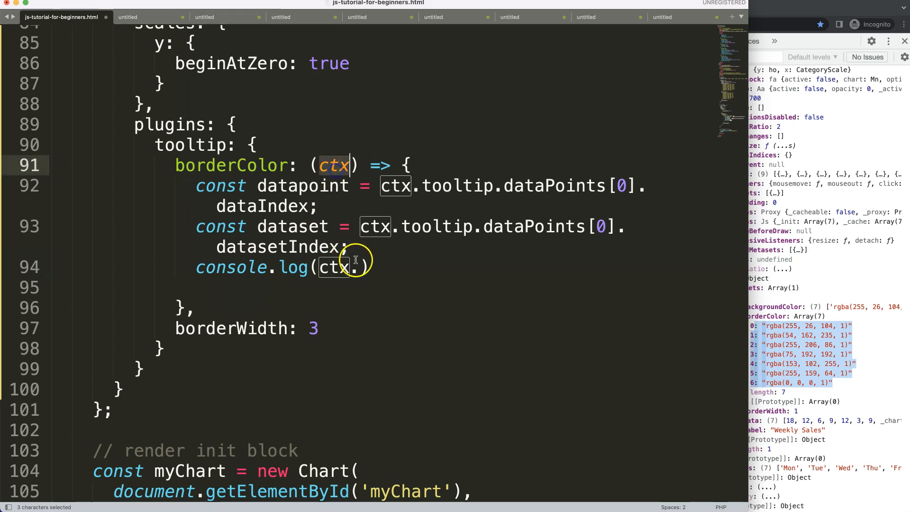
{"action": "type", "text": ".tooltip"}
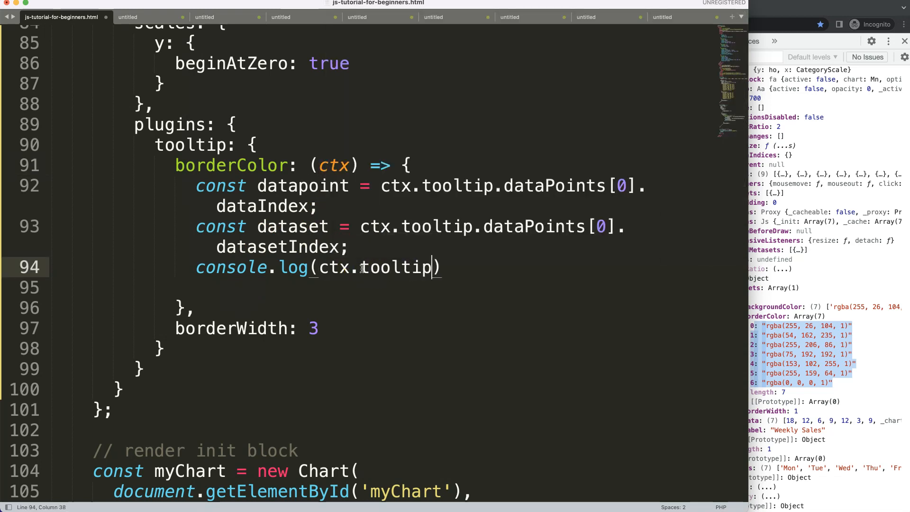
{"action": "type", "text": ".chart."}
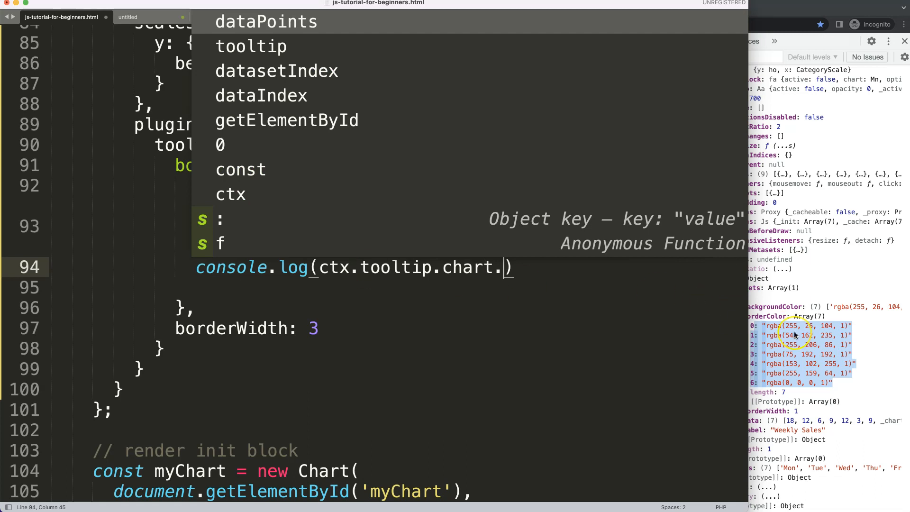
{"action": "type", "text": ".data.d"}
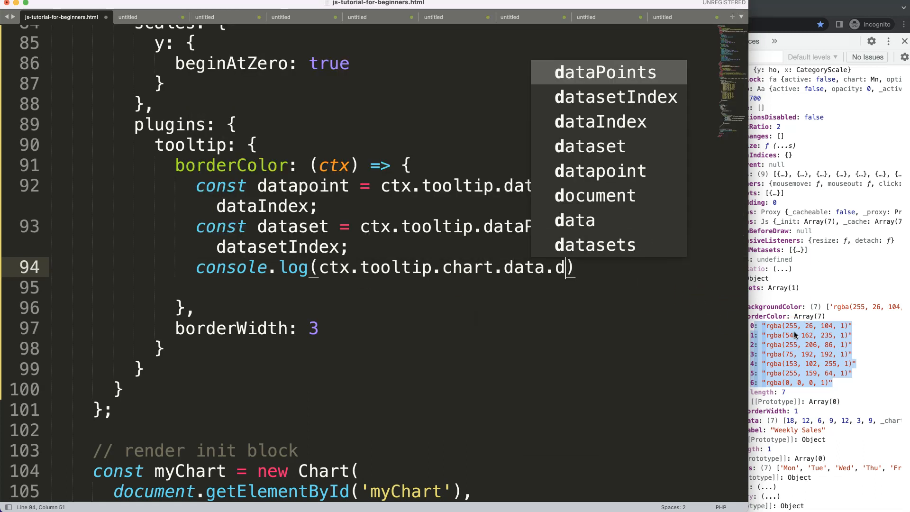
{"action": "type", "text": "datasets[0].borderColor"}
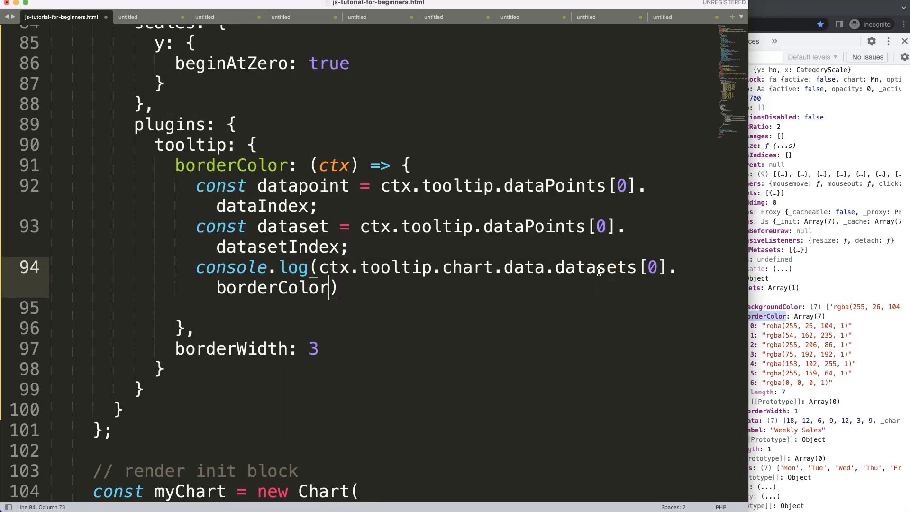
{"action": "type", "text": "[1]"}
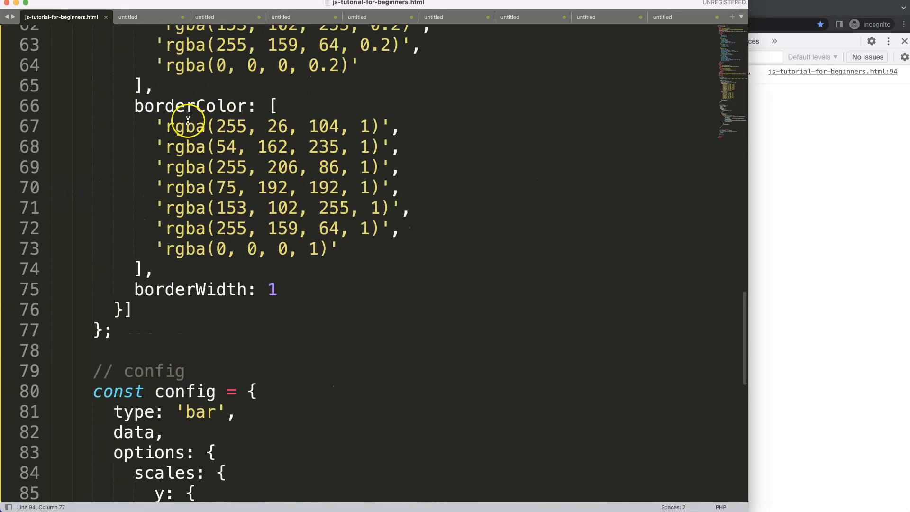
Step: Return datasets[dataset].borderColor[datapoint] from the callback instead of logging it
{"action": "scroll", "scroll_direction": "down", "scroll_amount": 3}
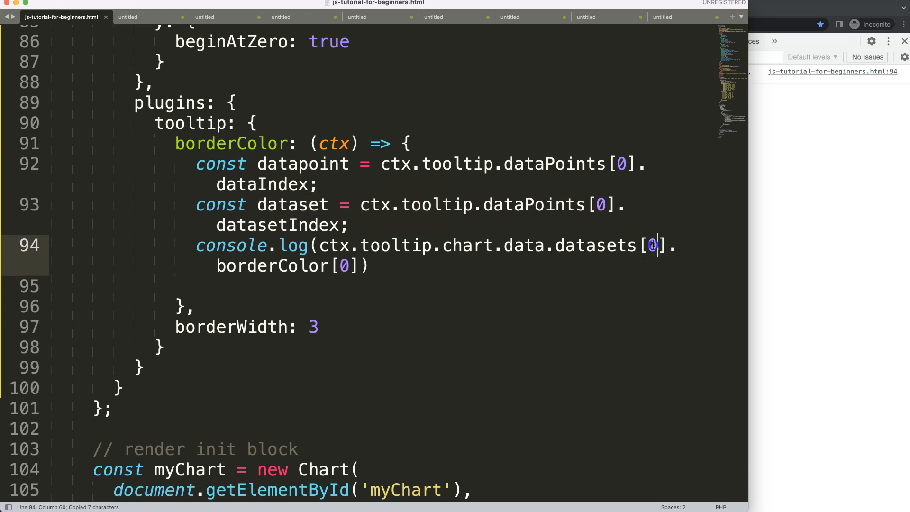
{"action": "type", "text": "dataset"}
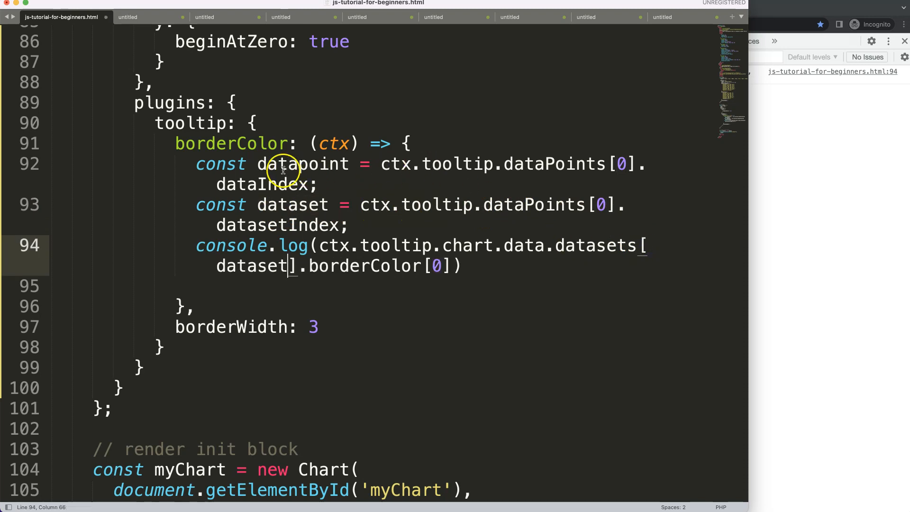
{"action": "double_click", "coordinate": [301, 164]}
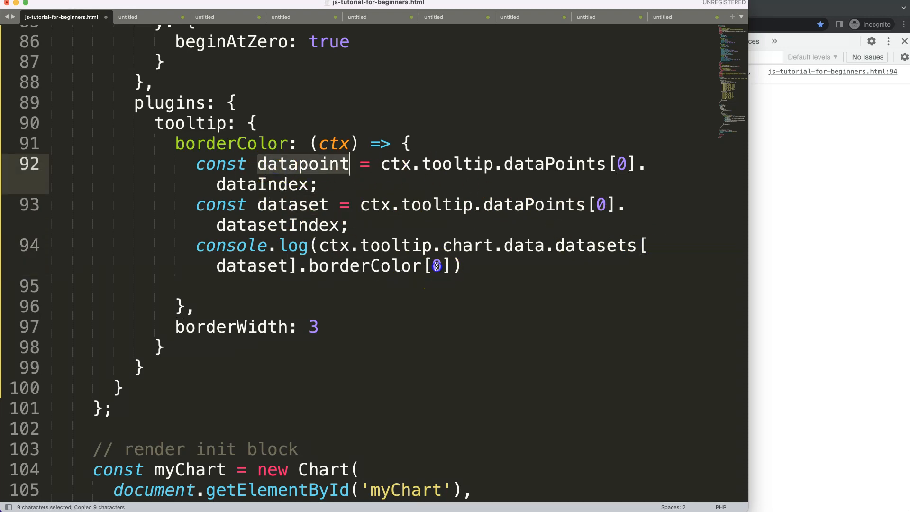
{"action": "type", "text": "datapoint"}
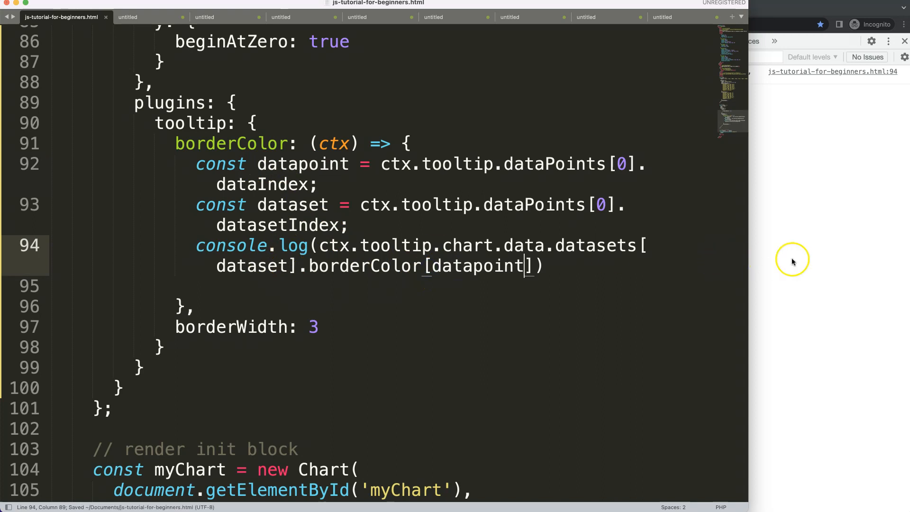
{"action": "double_click", "coordinate": [232, 244]}
{"action": "type", "text": "return "}
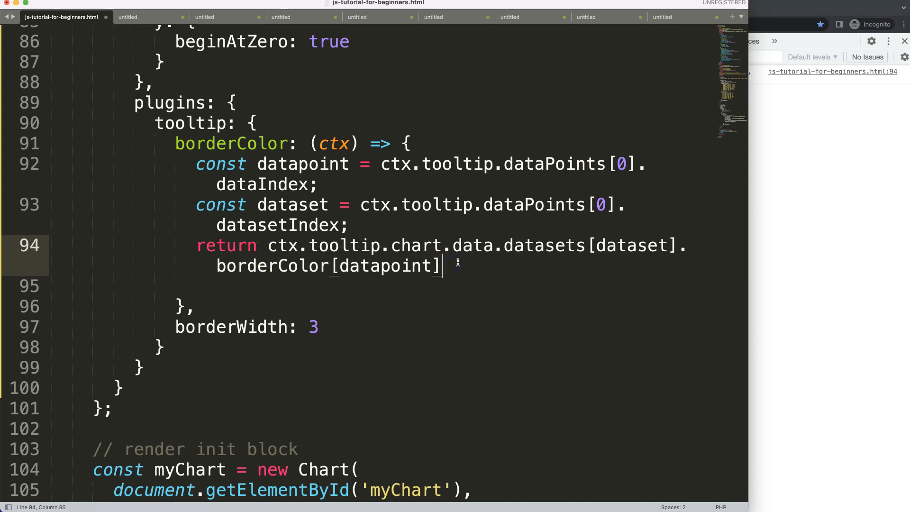
{"action": "type", "text": ";"}
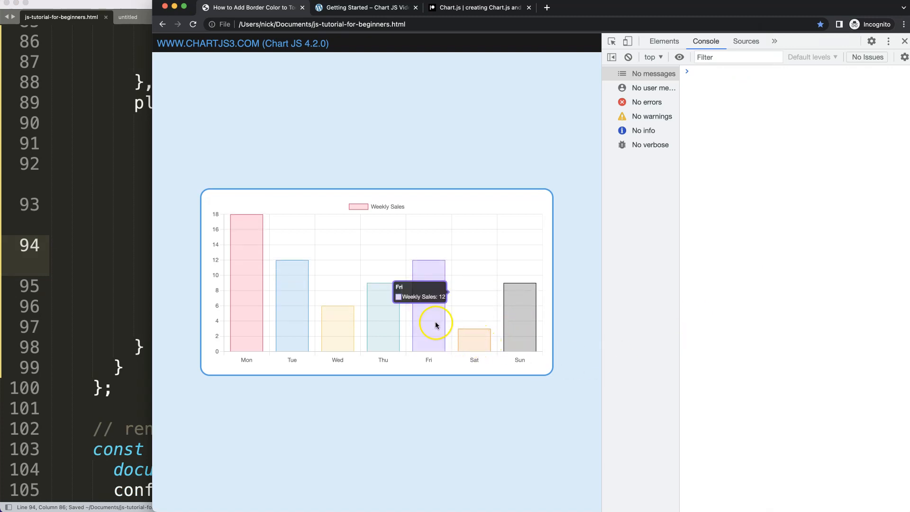
{"action": "mouse_move", "coordinate": [286, 318]}
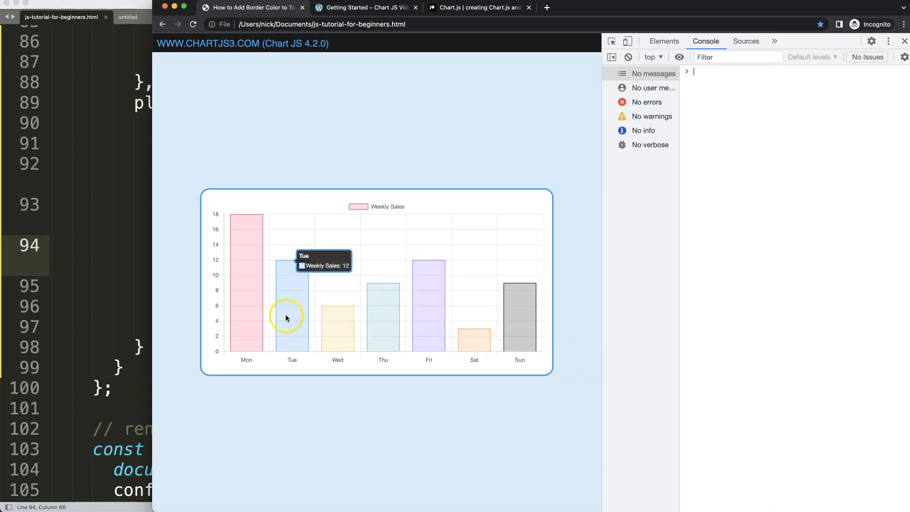